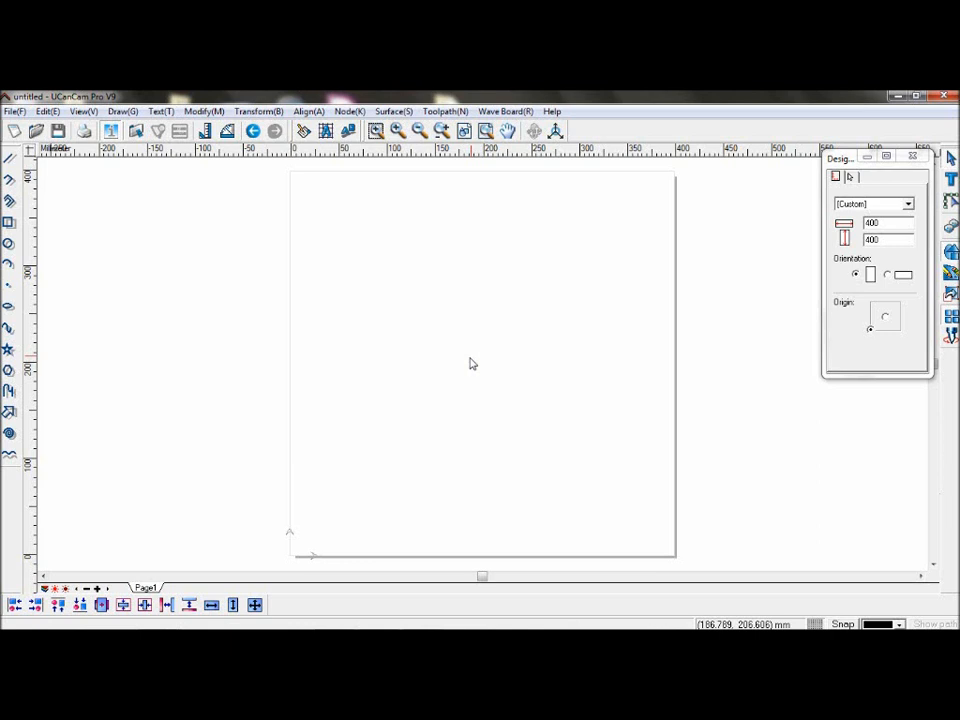
pyautogui.moveTo(472, 364)
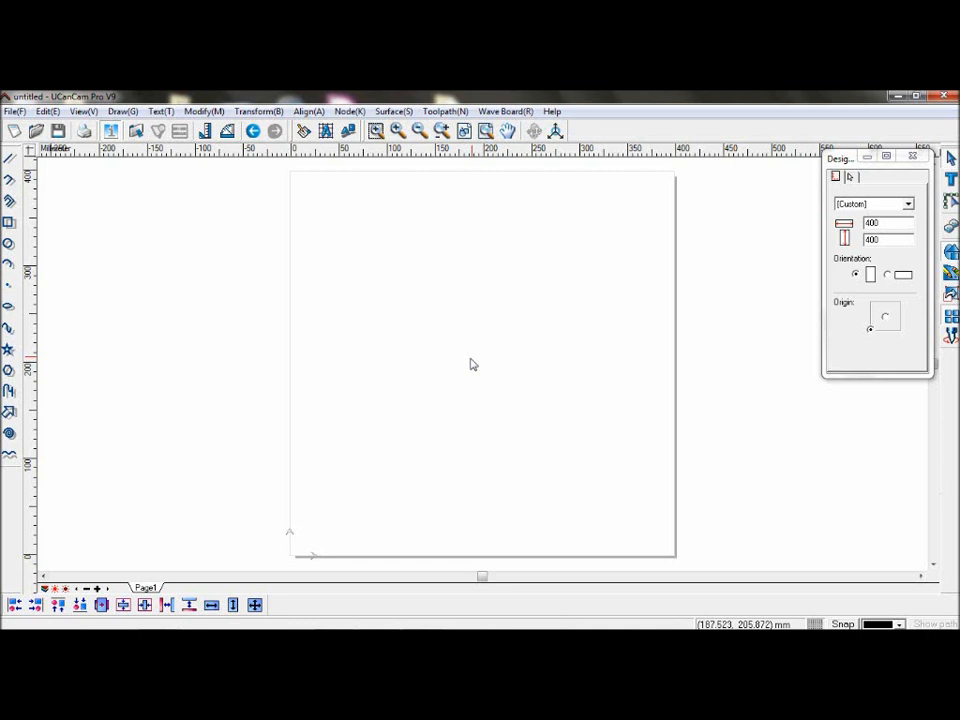
pyautogui.moveTo(460, 364)
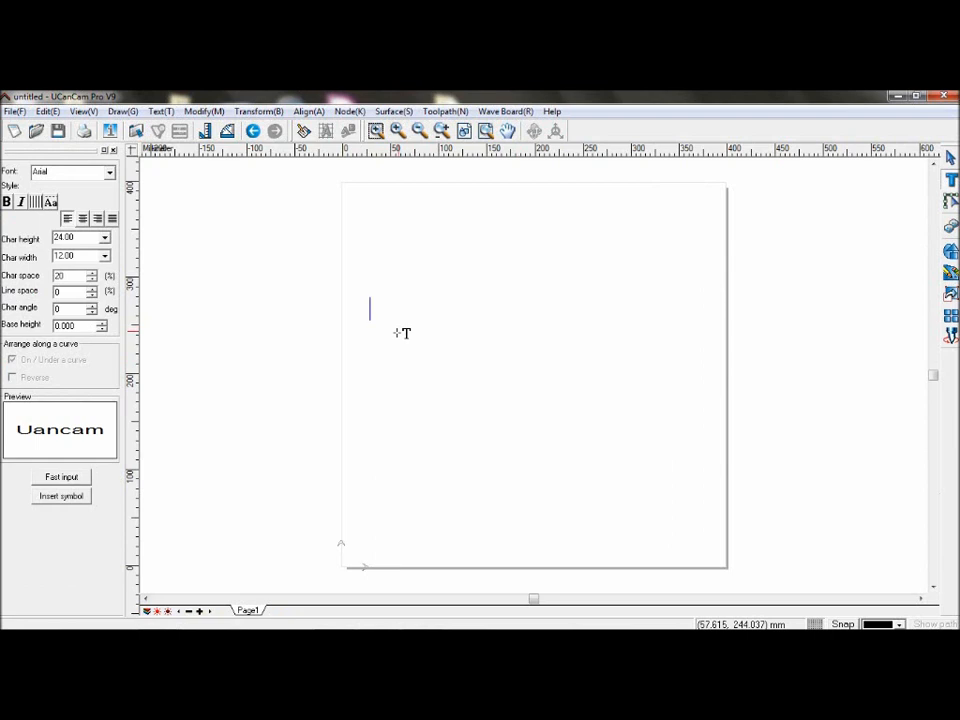
# Place the text 'Ucancam V9' and draw a small stock rectangle below it.
pyautogui.write('Ucancam V9')
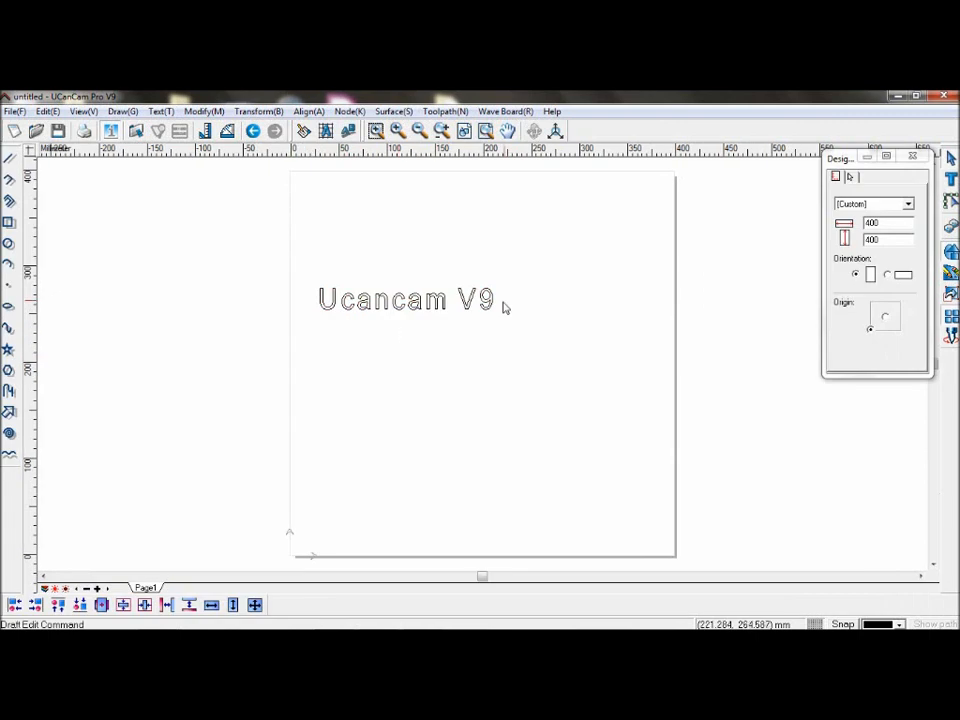
pyautogui.click(406, 298)
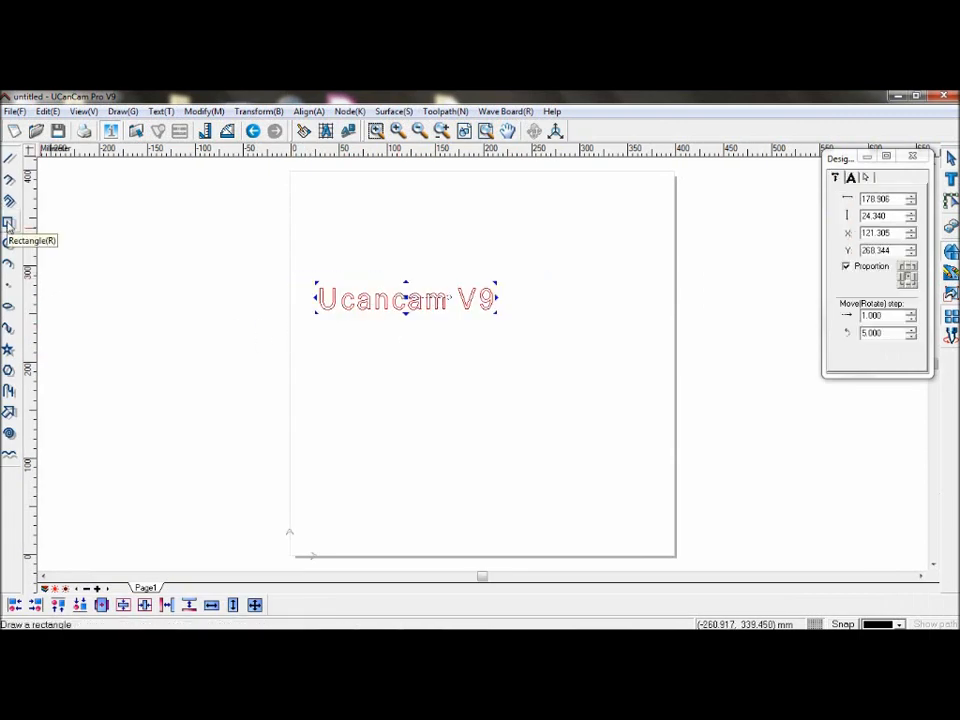
pyautogui.click(8, 224)
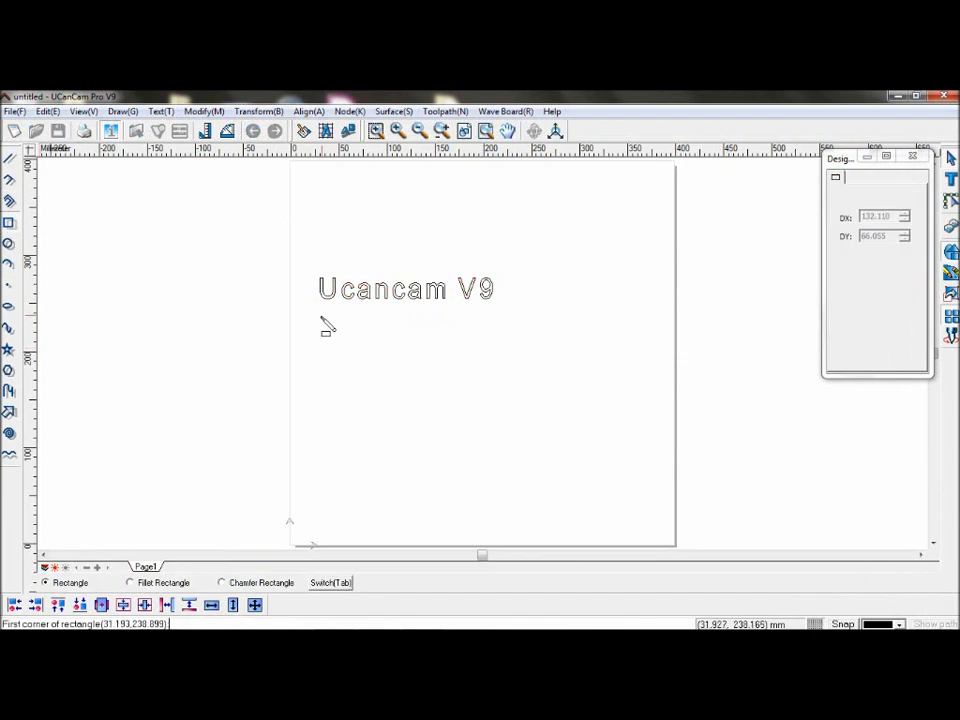
pyautogui.moveTo(328, 328); pyautogui.dragTo(448, 368)
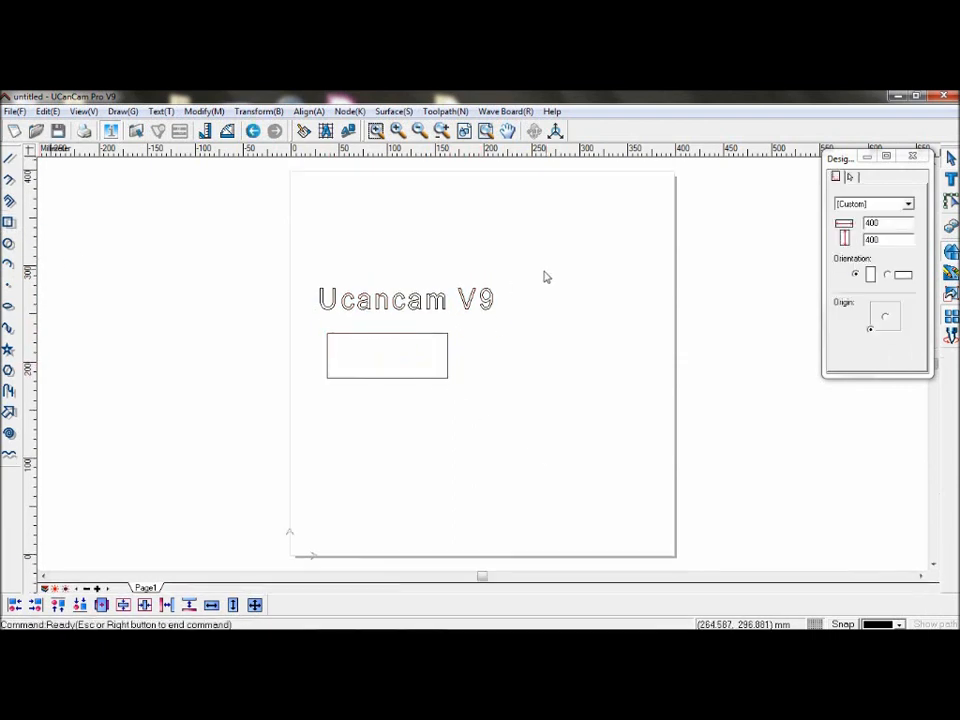
# Select the whole 'Ucancam V9' text after trying a single character.
pyautogui.click(404, 298)
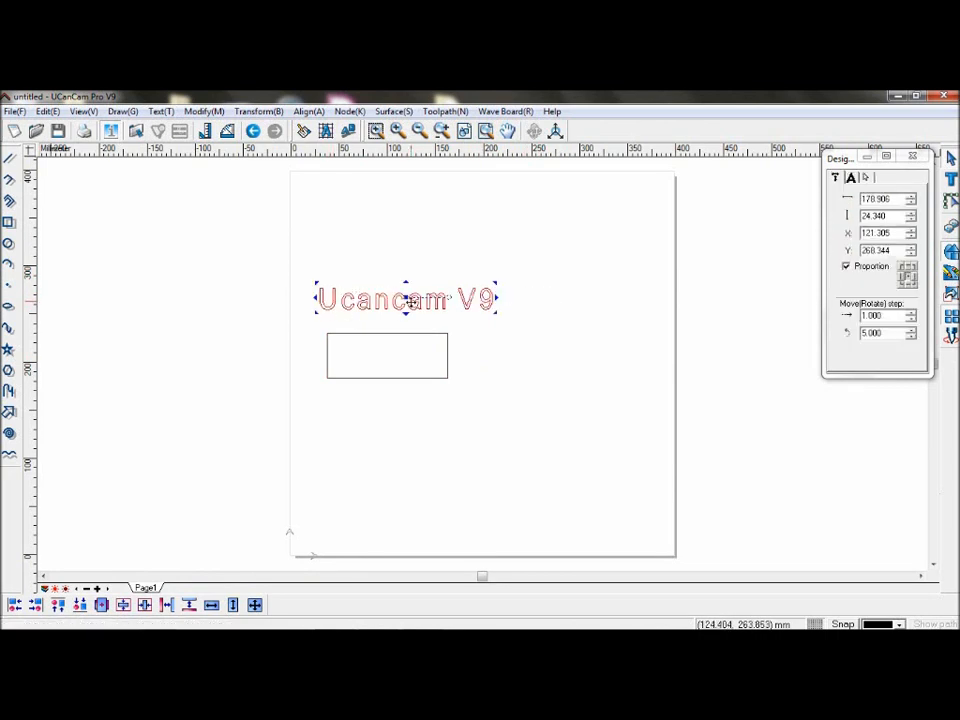
pyautogui.rightClick(408, 300)
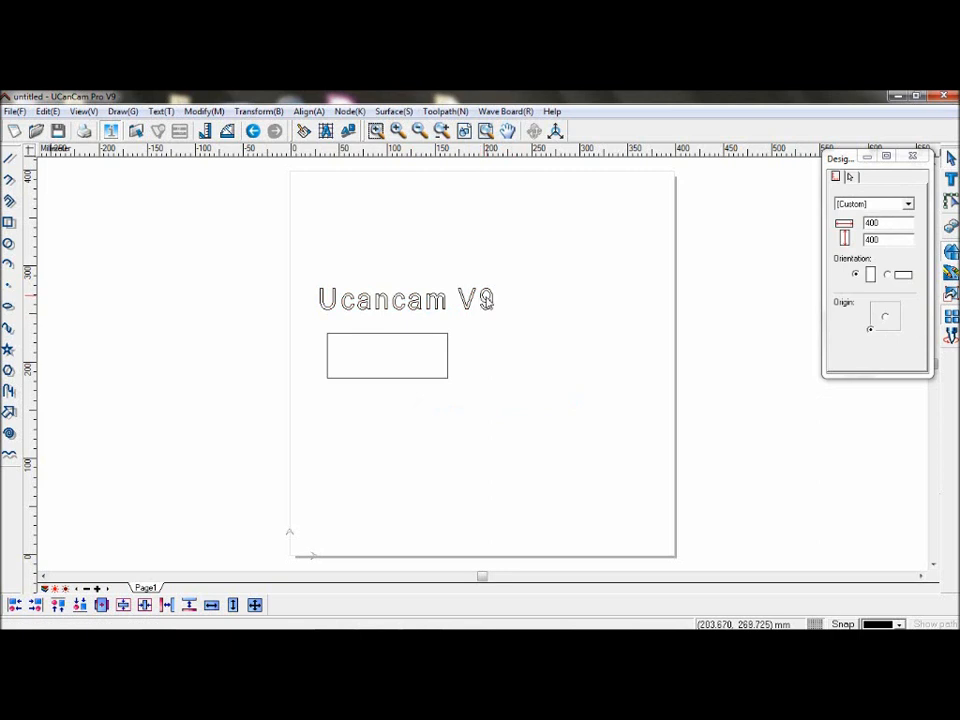
pyautogui.click(436, 300)
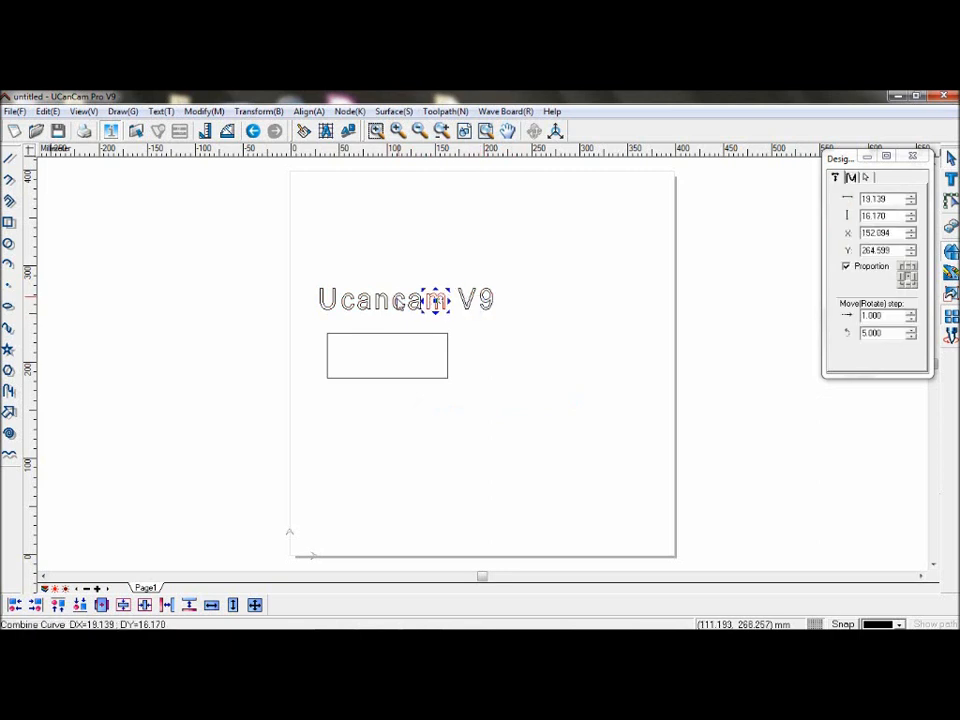
pyautogui.click(404, 298)
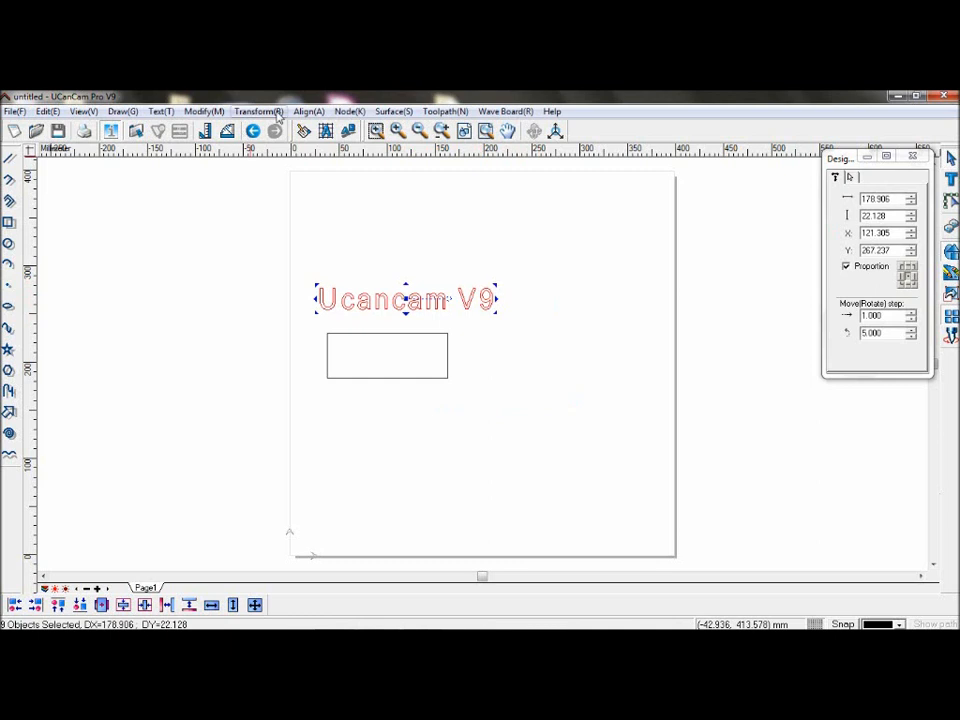
# Bring up Auto Nesting from the Utility menu and review its precision and start corner.
pyautogui.click(258, 112)
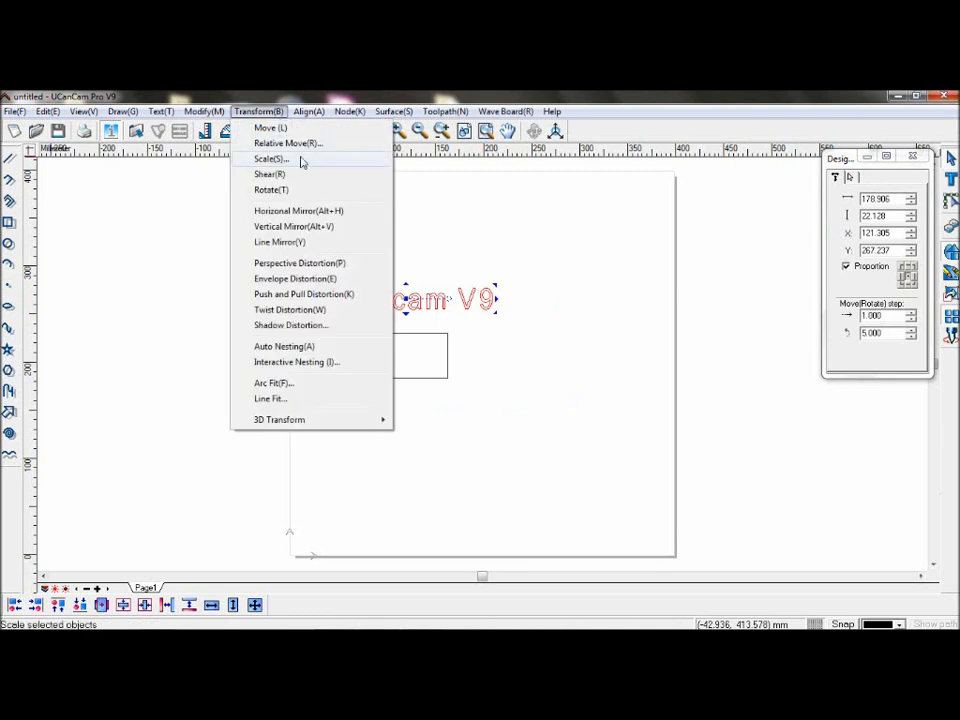
pyautogui.moveTo(340, 352)
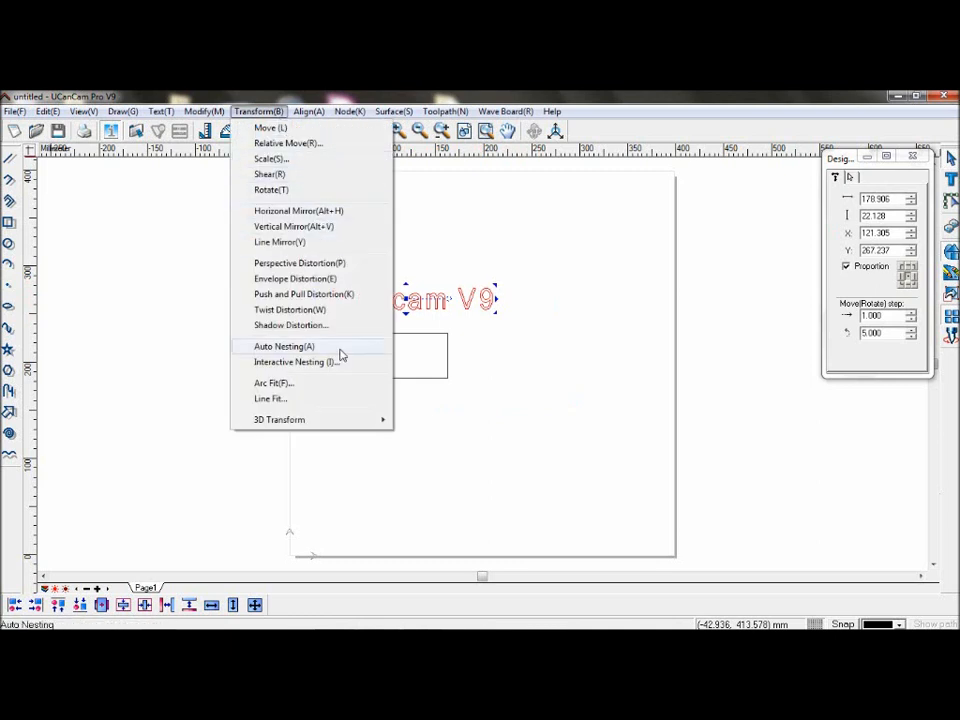
pyautogui.click(284, 346)
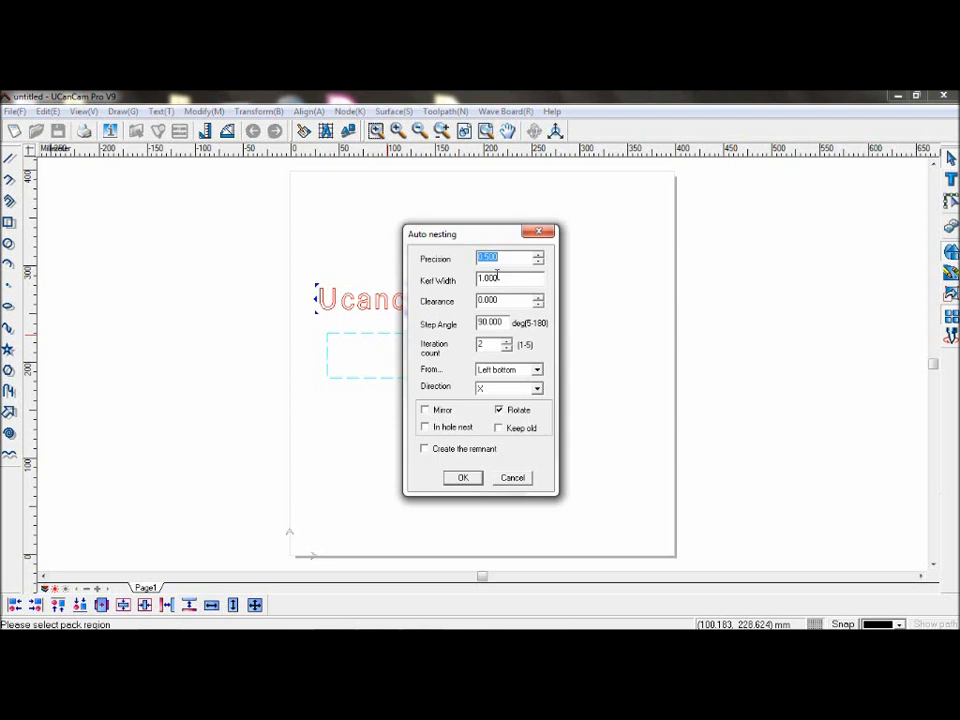
pyautogui.click(504, 258)
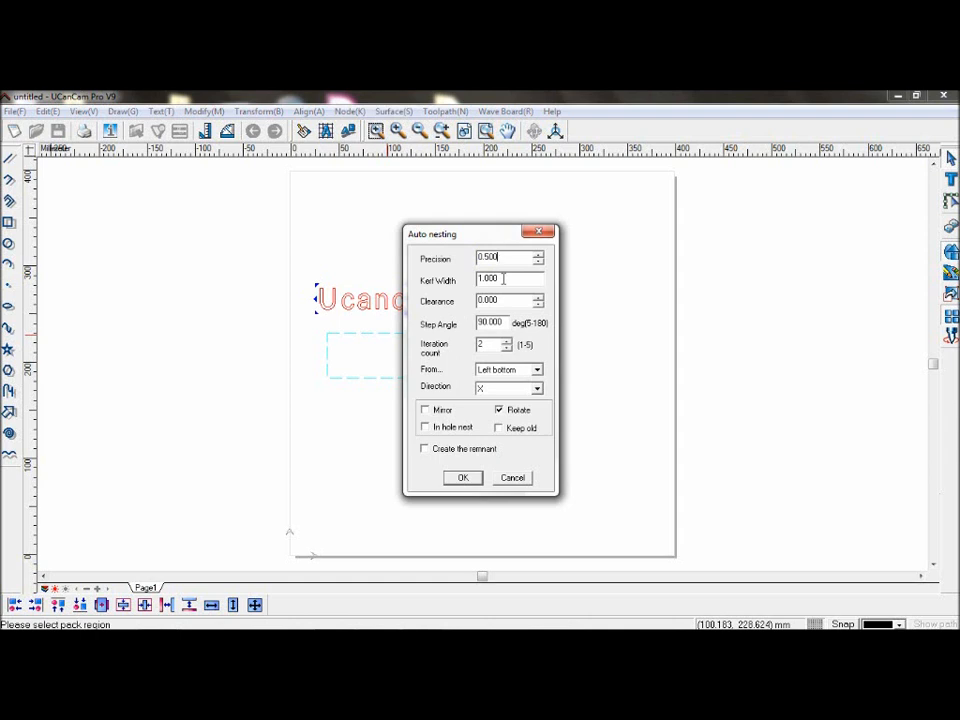
pyautogui.moveTo(460, 348)
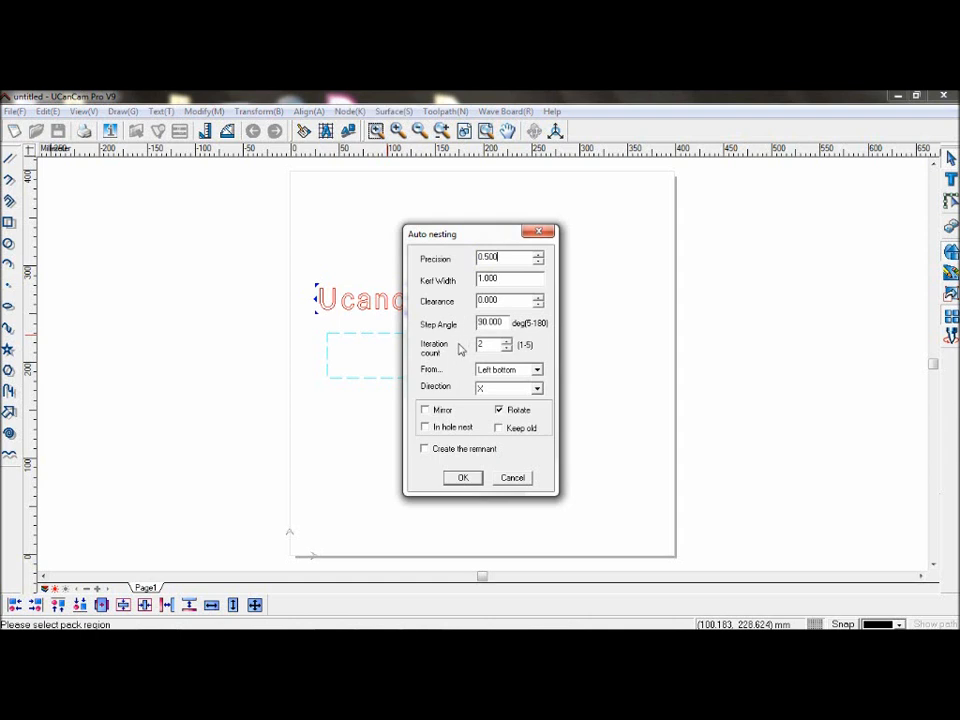
pyautogui.moveTo(448, 364)
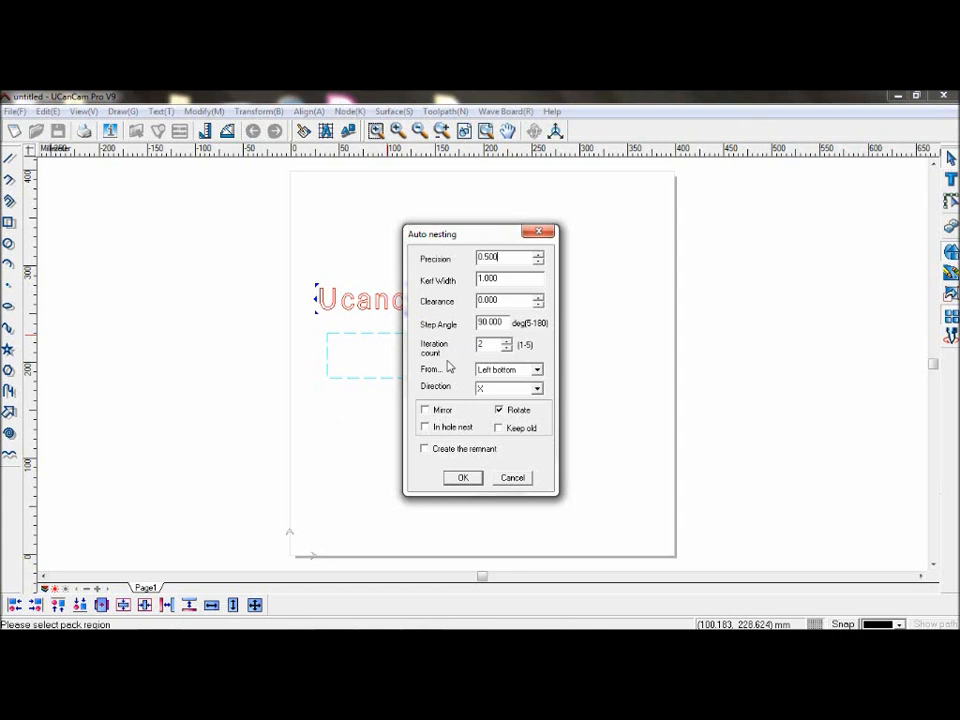
pyautogui.moveTo(492, 380)
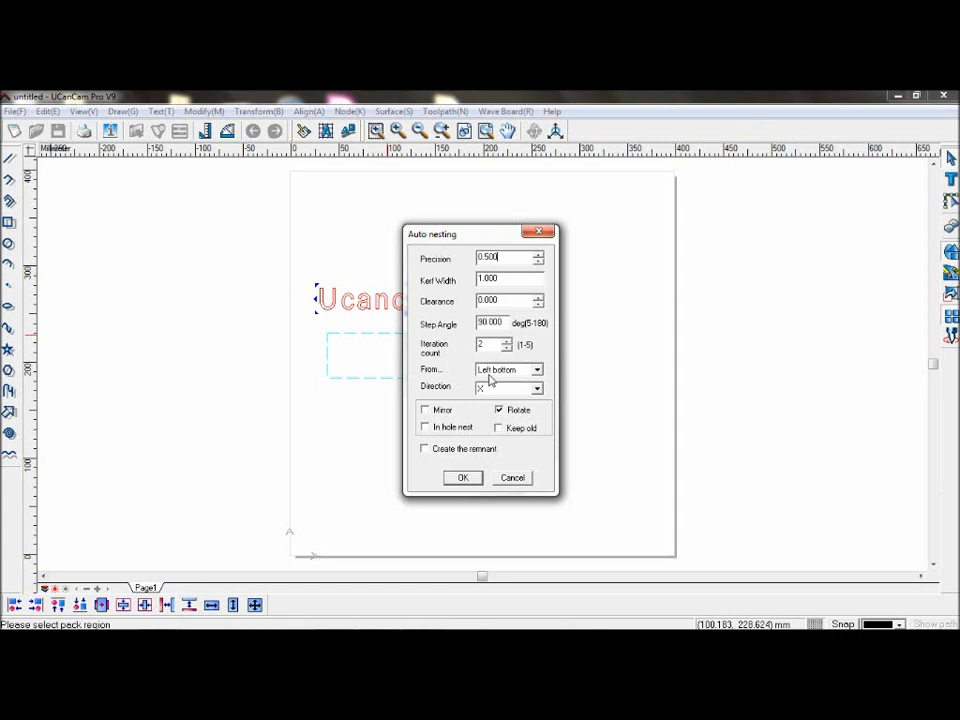
pyautogui.click(536, 368)
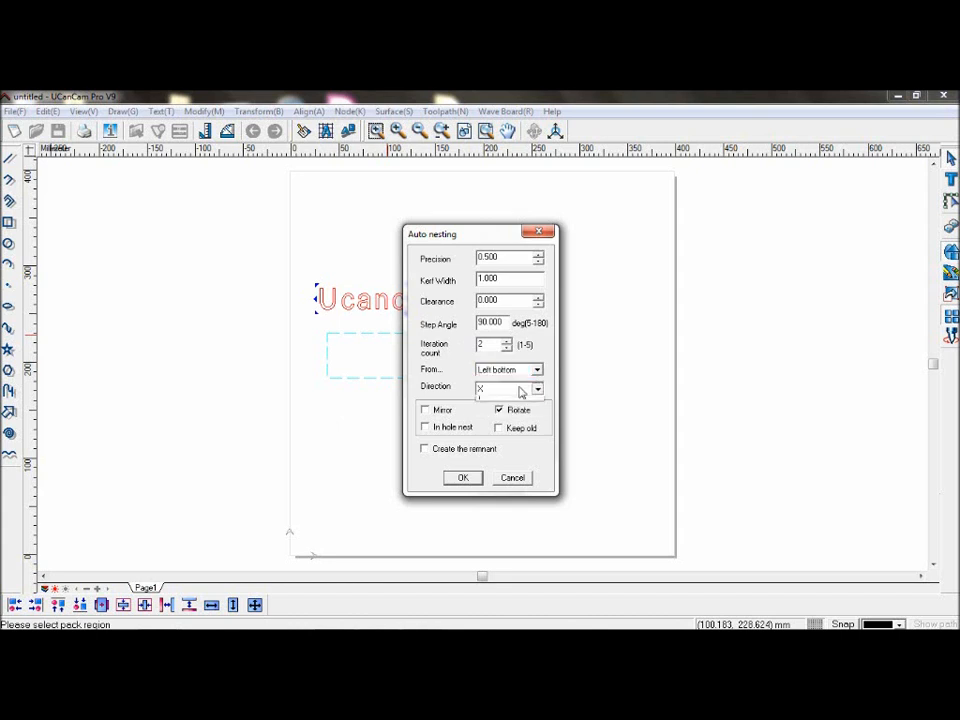
# Enable Mirror, Rotate and Keep old for nesting and move the dialog off the text.
pyautogui.click(504, 388)
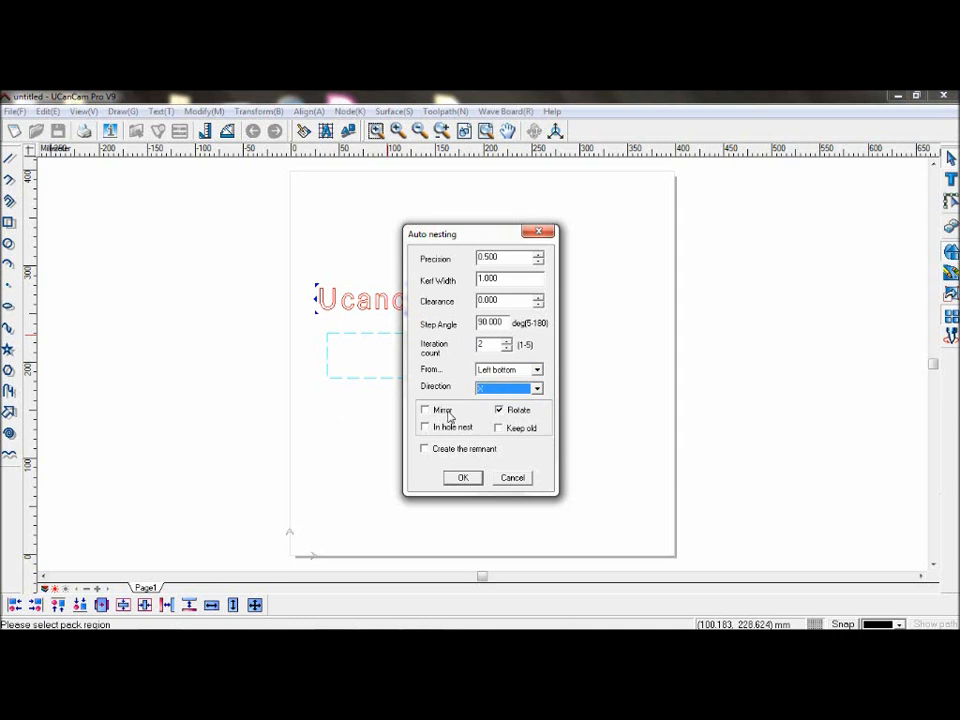
pyautogui.click(424, 408)
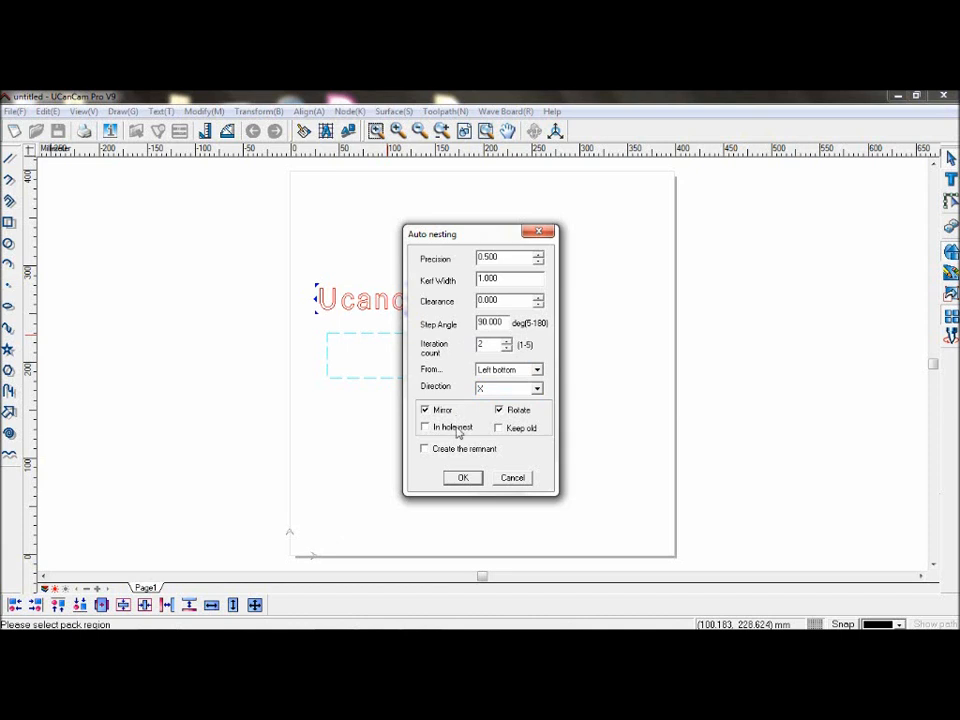
pyautogui.moveTo(458, 436)
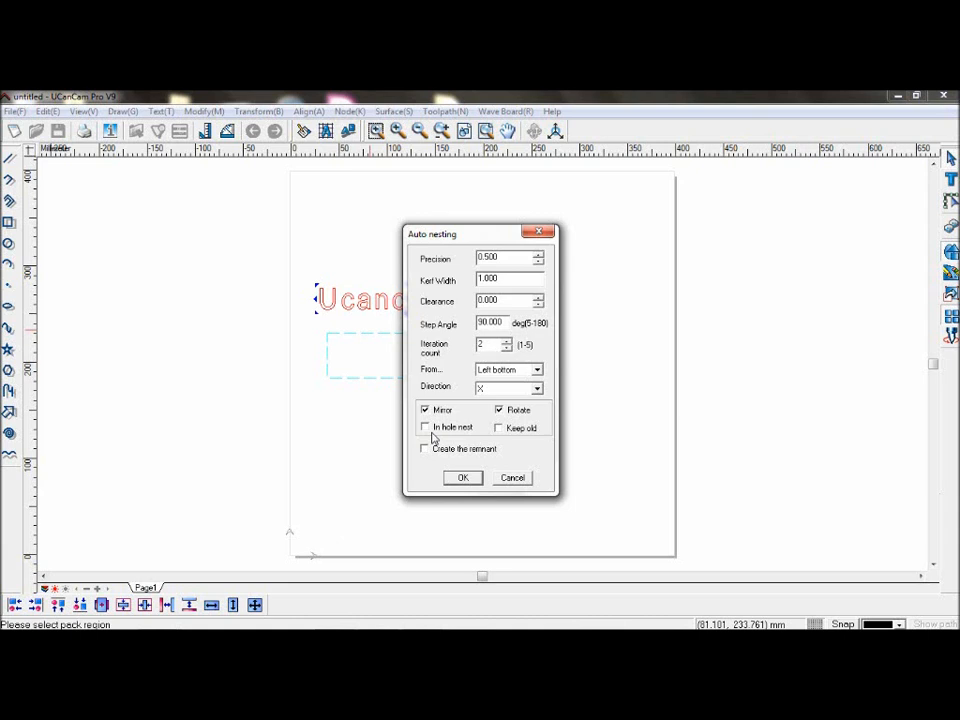
pyautogui.moveTo(466, 430)
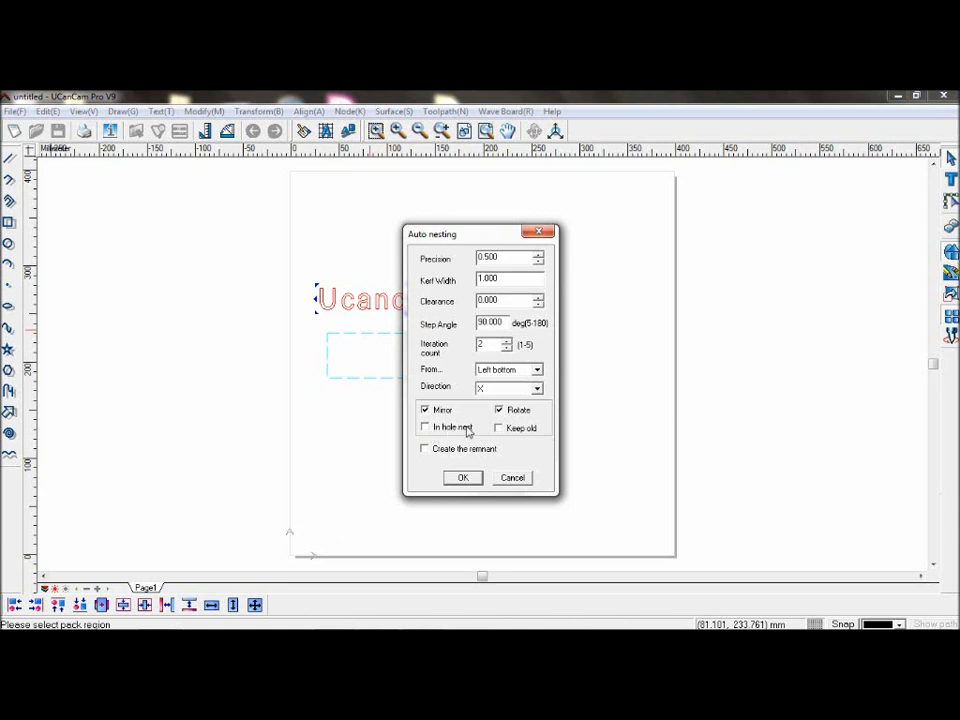
pyautogui.click(500, 428)
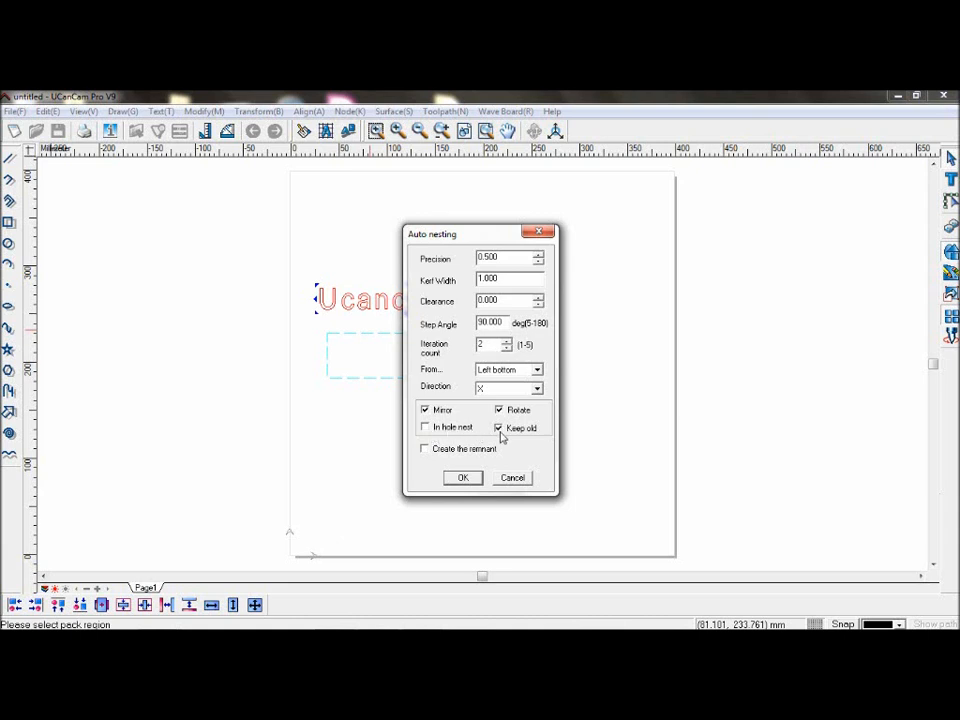
pyautogui.moveTo(490, 236)
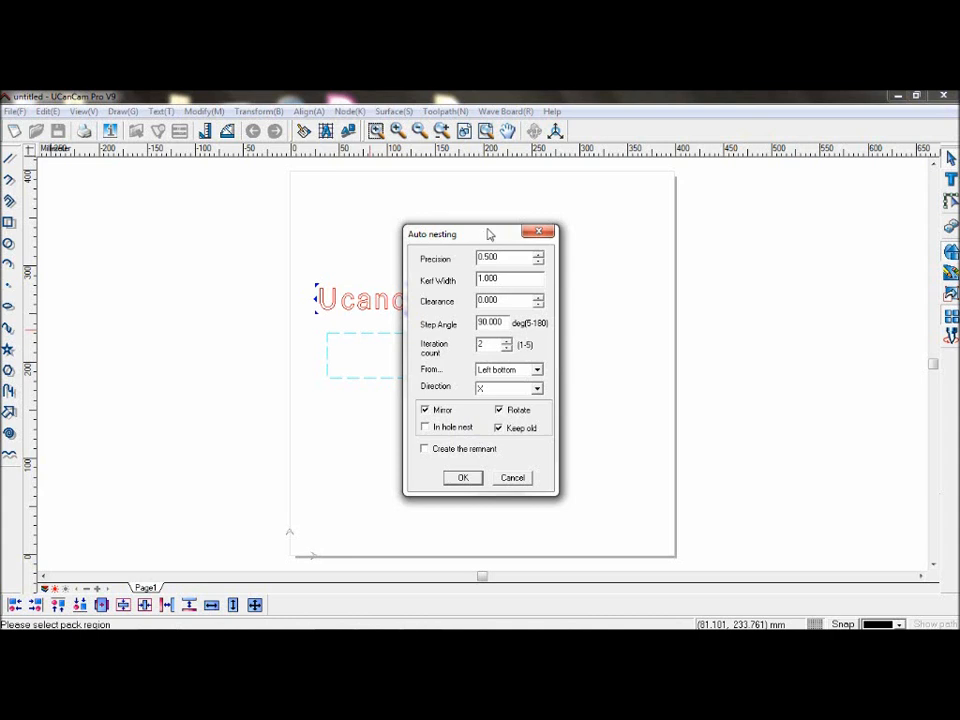
pyautogui.moveTo(490, 234); pyautogui.dragTo(638, 238)
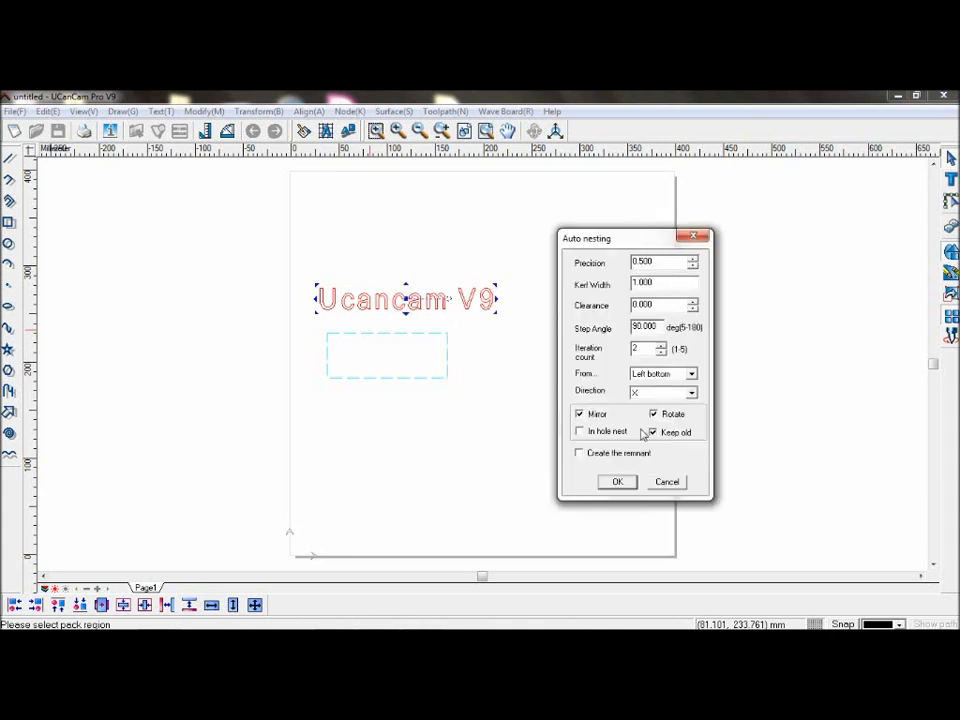
pyautogui.moveTo(640, 472)
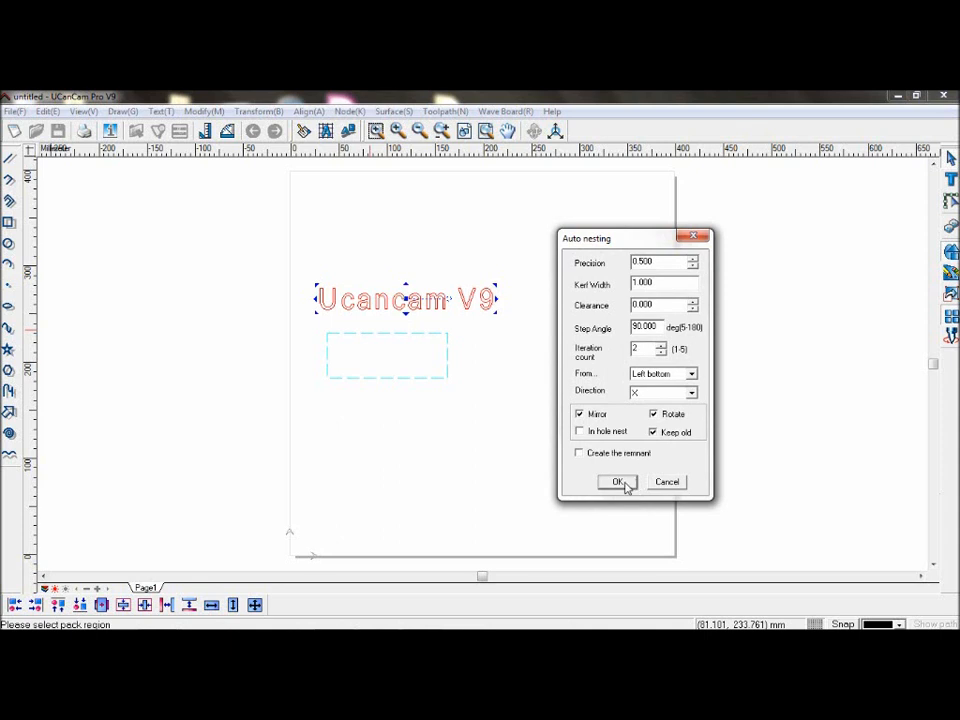
# Run auto nesting into the rectangle, then start a new blank drawing.
pyautogui.click(616, 482)
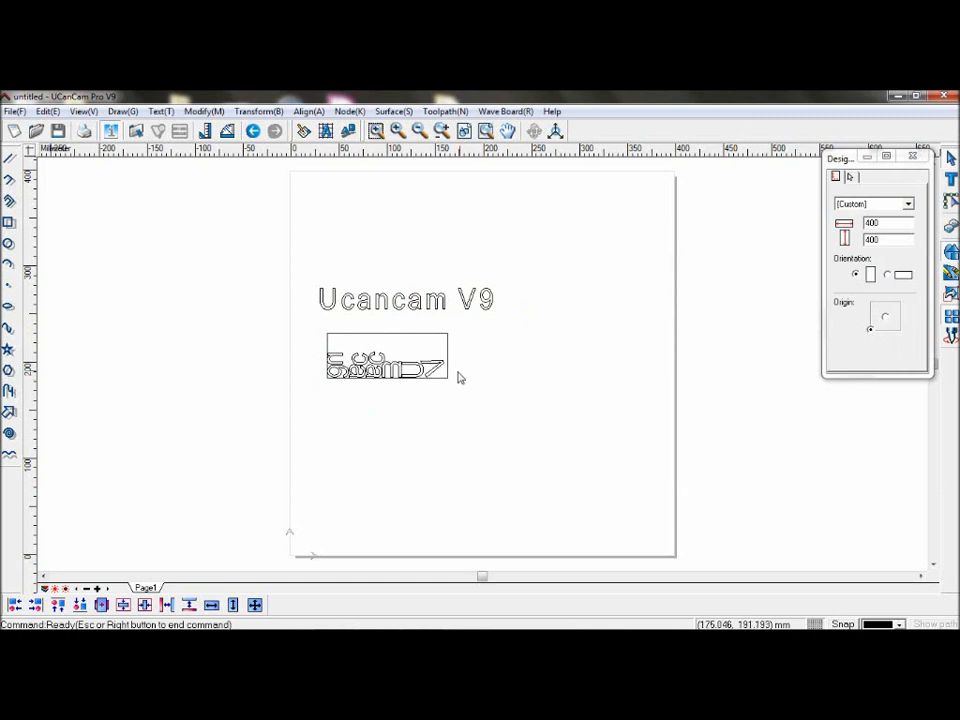
pyautogui.click(388, 370)
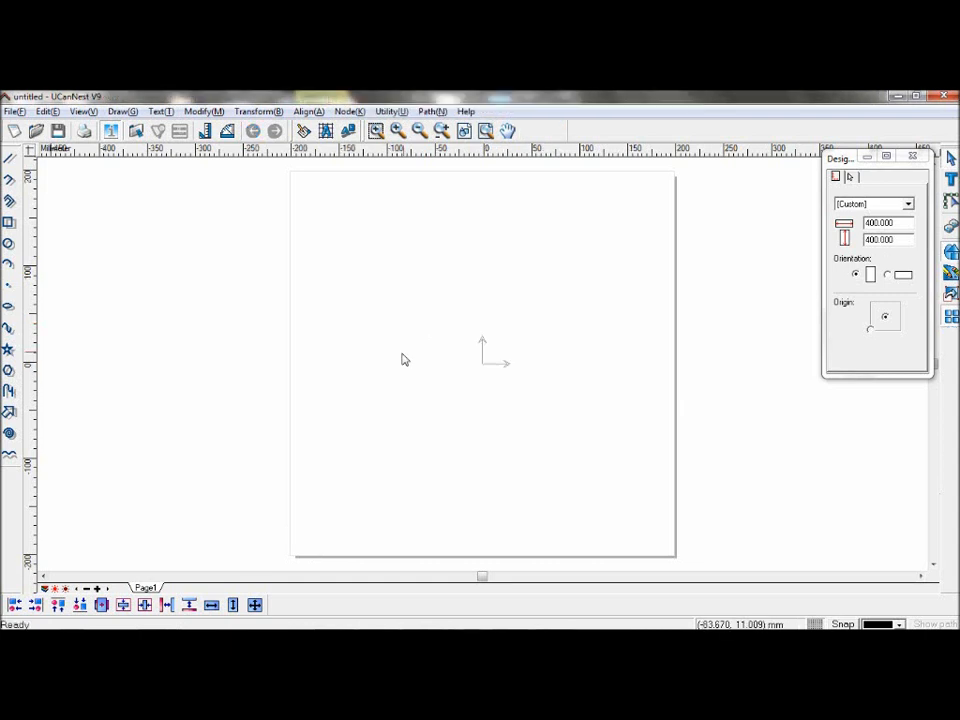
pyautogui.moveTo(468, 334)
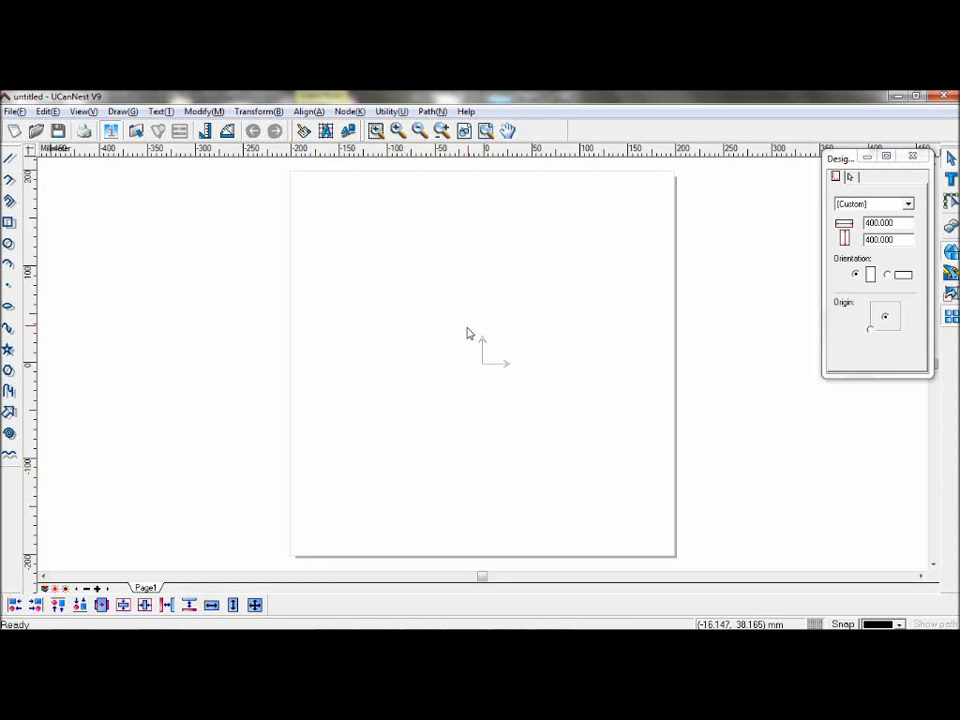
# Place the text 'Interactive Nesting' and draw a rectangle beneath it.
pyautogui.click(160, 112)
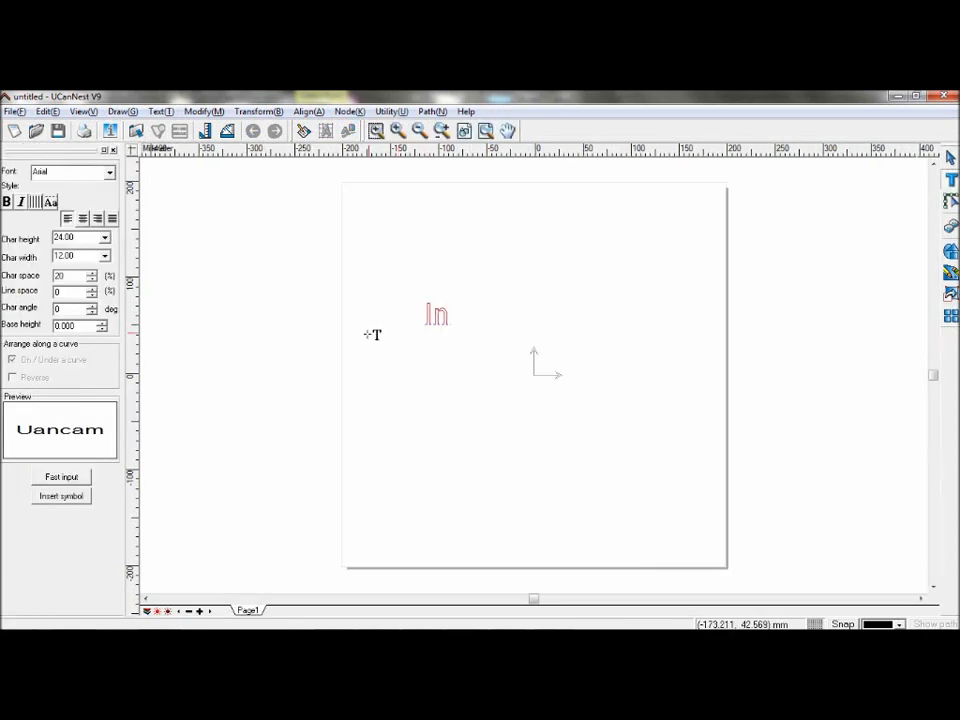
pyautogui.write('Interactive Nesting')
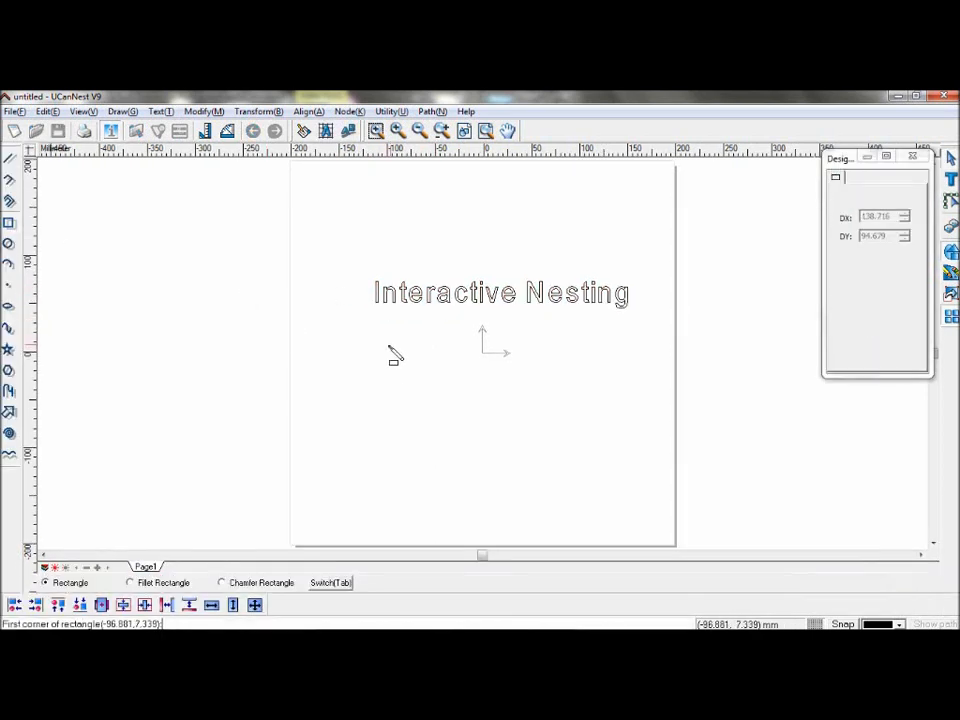
pyautogui.moveTo(388, 348); pyautogui.dragTo(628, 424)
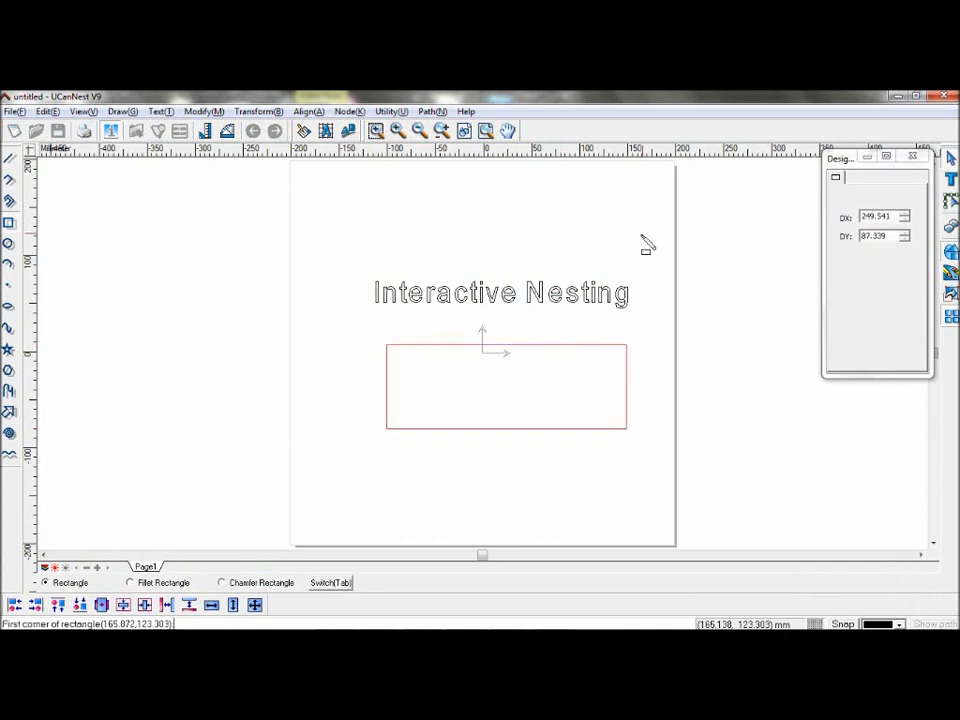
# End the command and leave nothing selected on the page.
pyautogui.click(500, 292)
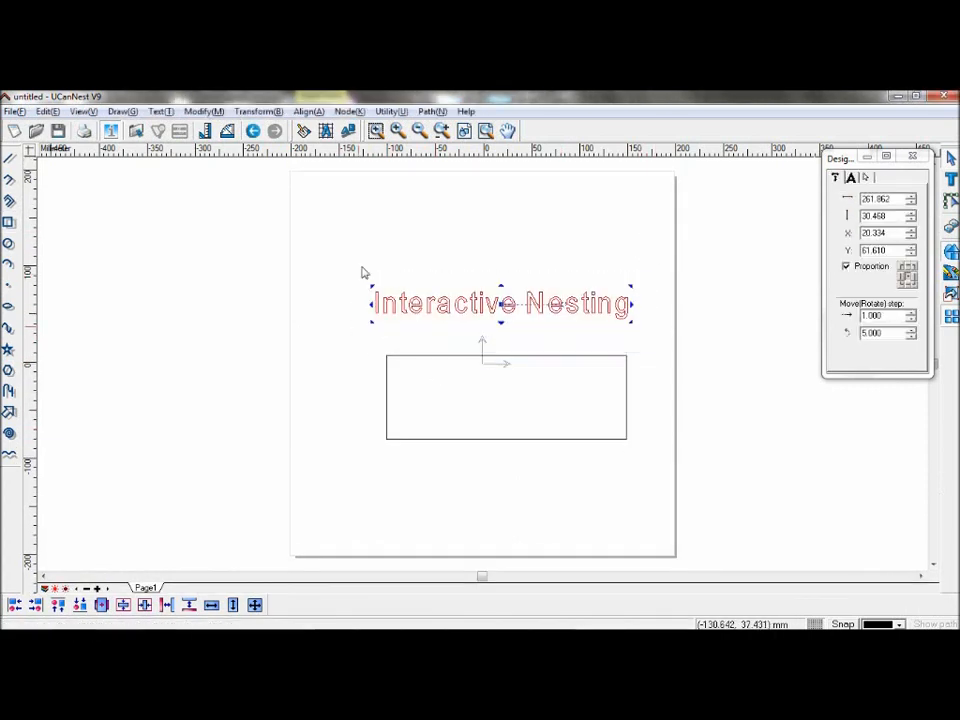
pyautogui.rightClick(424, 316)
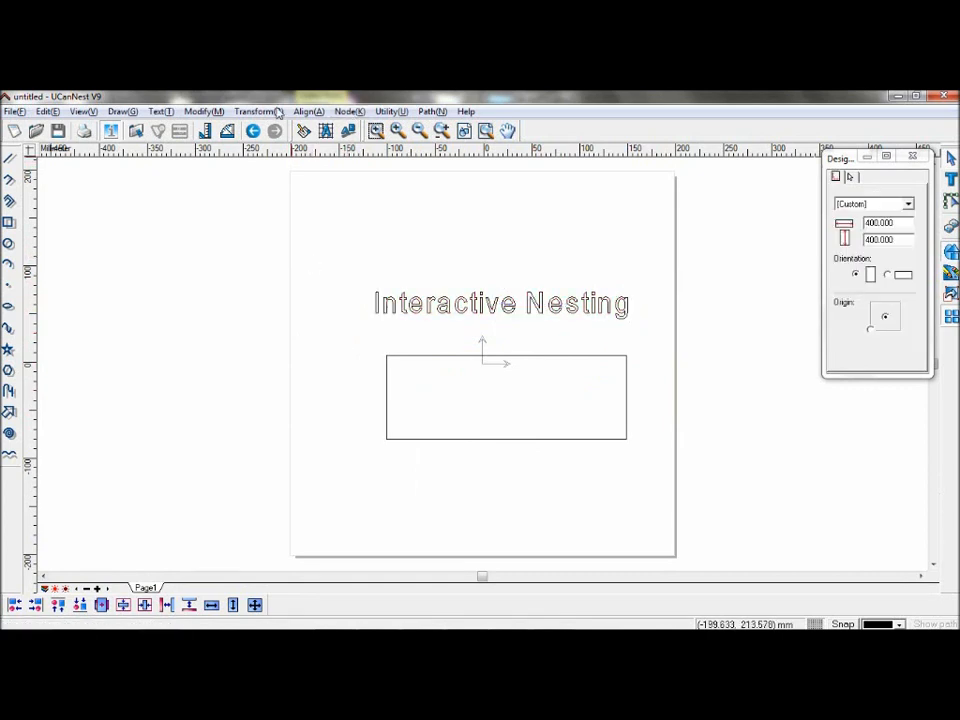
pyautogui.click(258, 112)
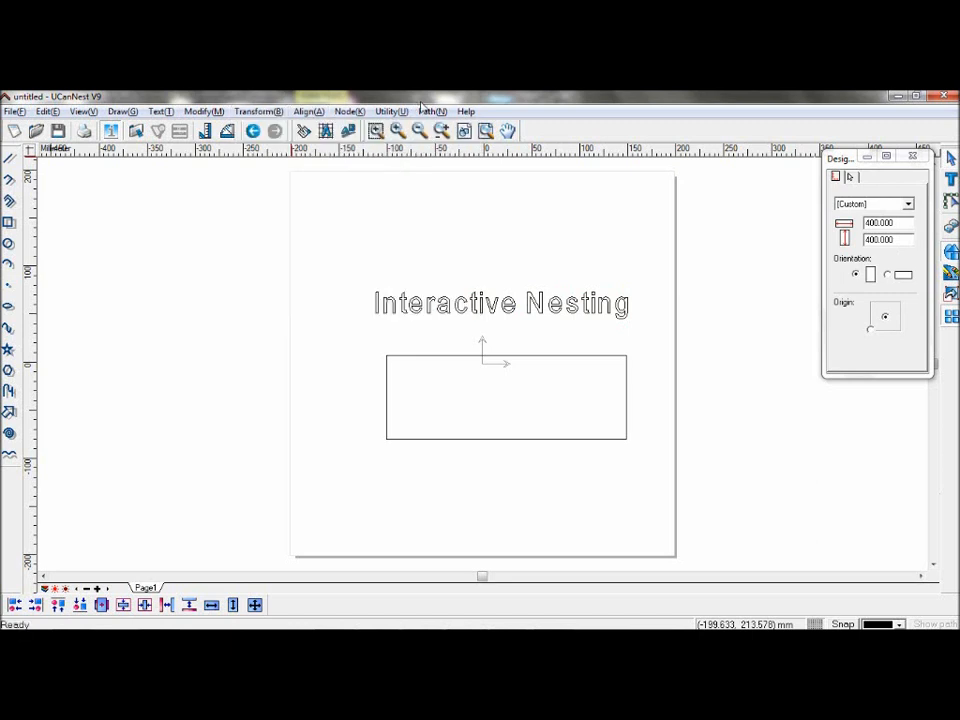
# Start Interactive Nesting from the Utility menu with the rectangle chosen as stock.
pyautogui.click(390, 112)
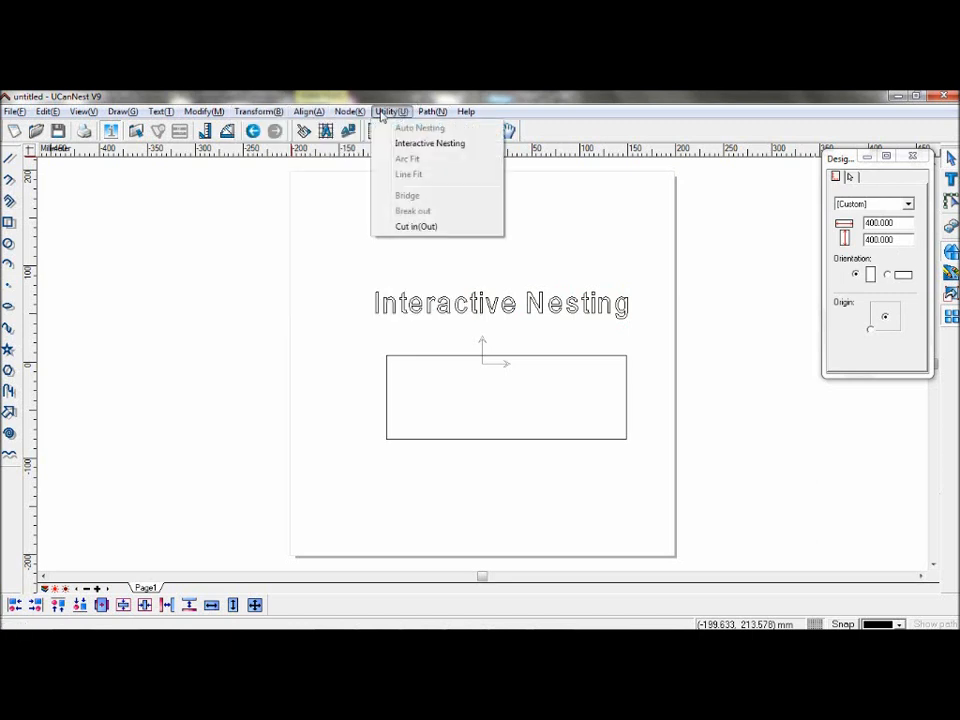
pyautogui.moveTo(420, 128)
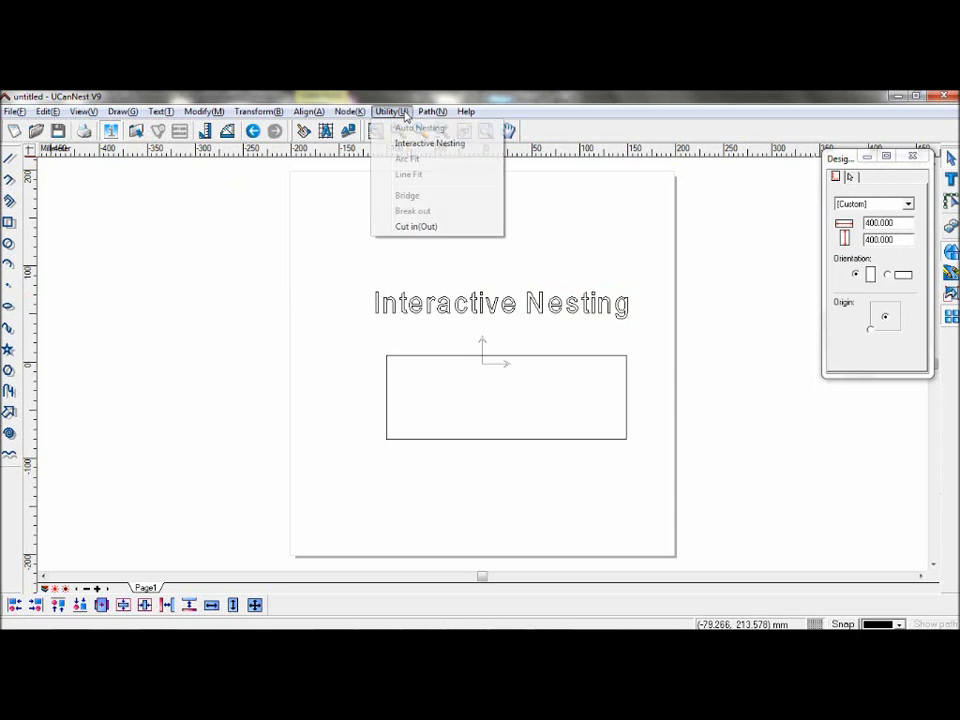
pyautogui.click(428, 144)
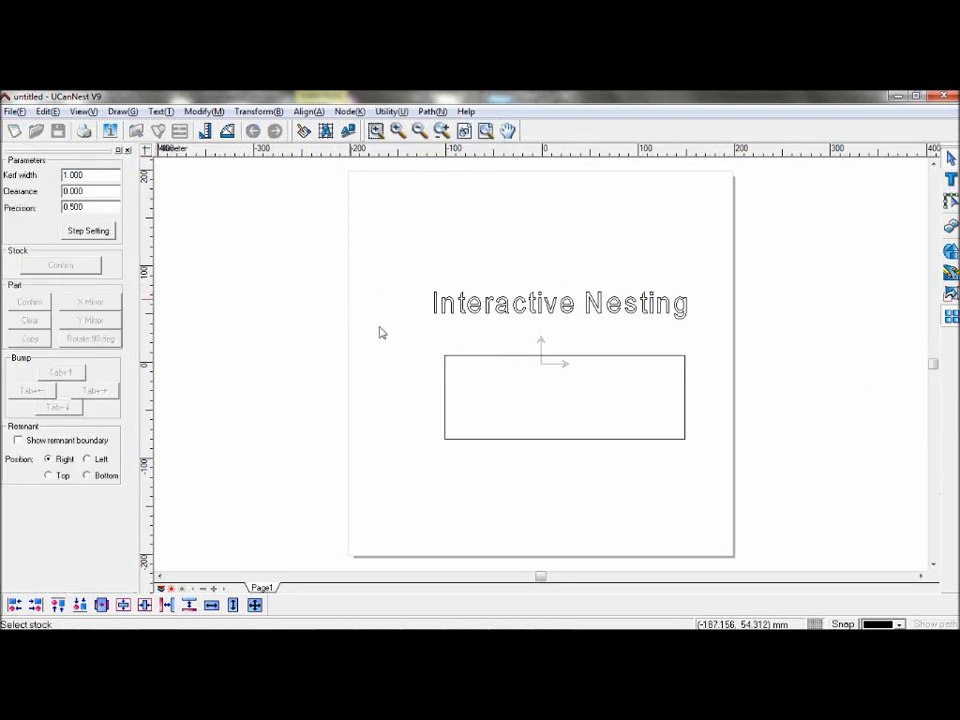
pyautogui.moveTo(448, 362)
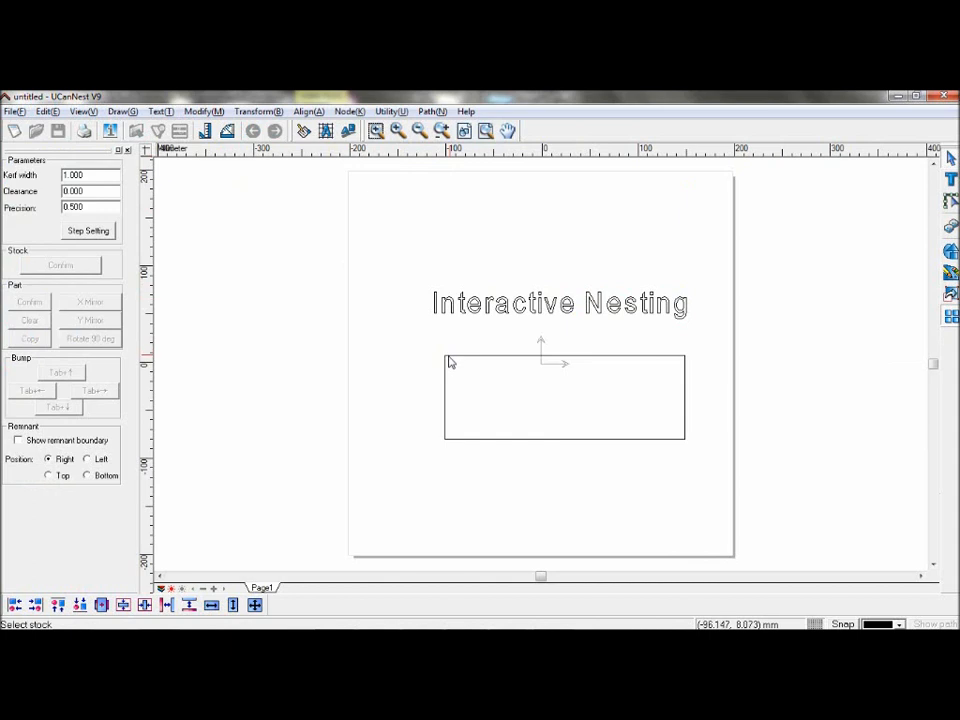
pyautogui.click(564, 396)
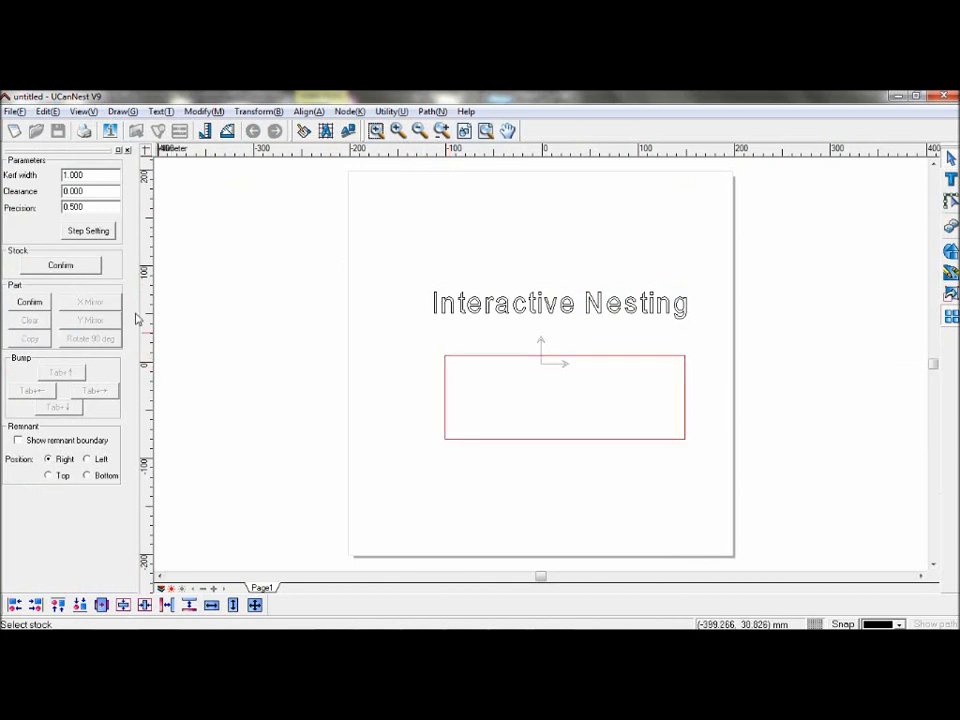
pyautogui.moveTo(100, 272)
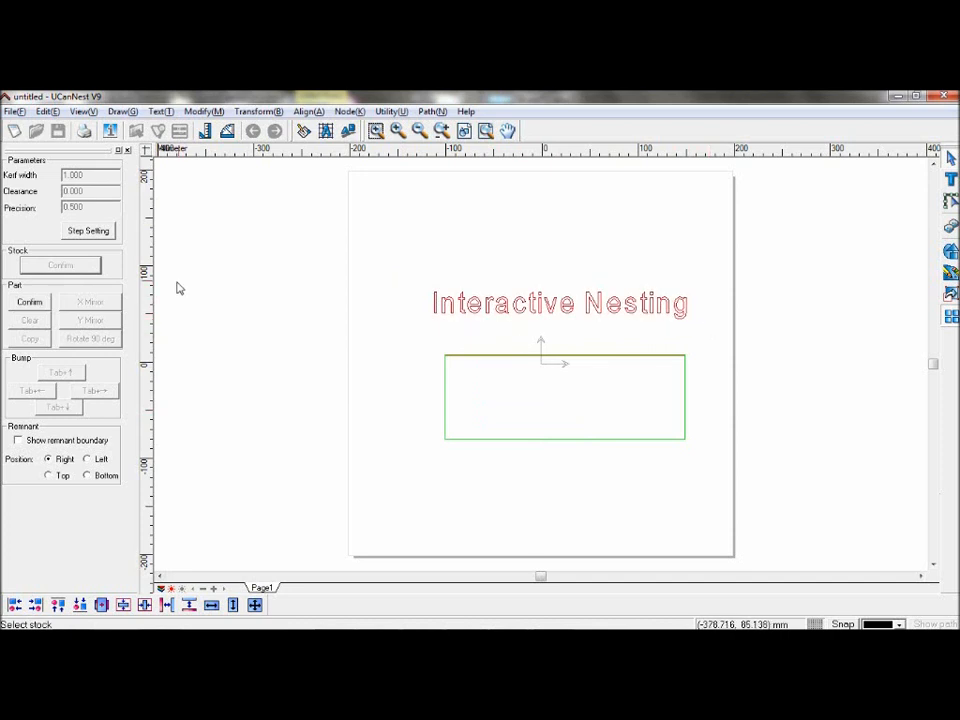
pyautogui.moveTo(44, 304)
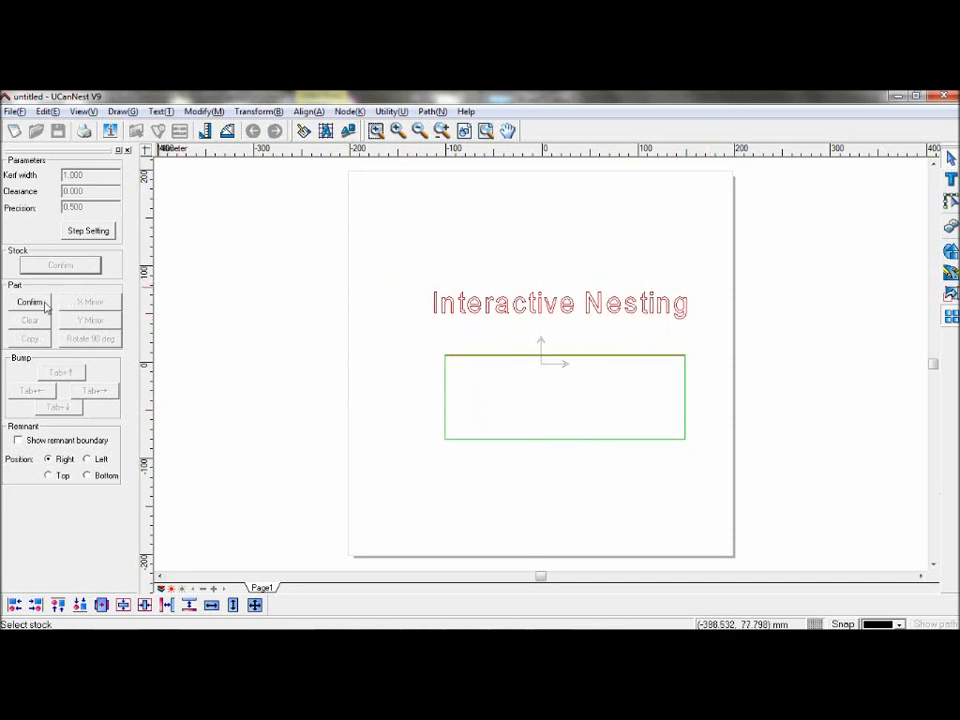
# Add the characters as parts with Mirror and 0,90,180,270 rotation allowed and nest them.
pyautogui.click(30, 300)
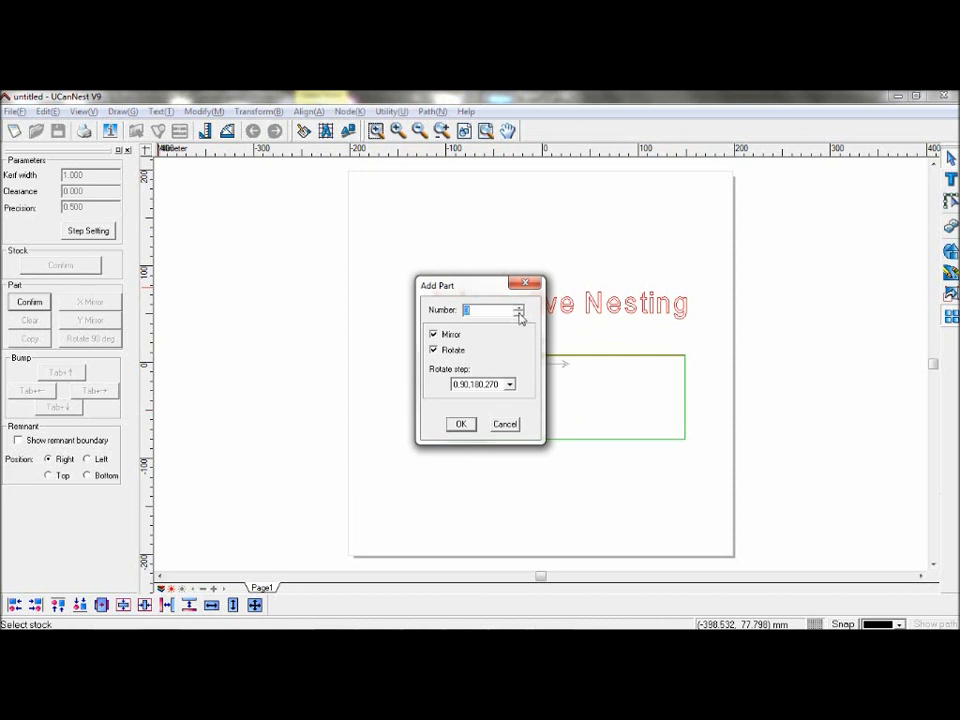
pyautogui.moveTo(462, 336)
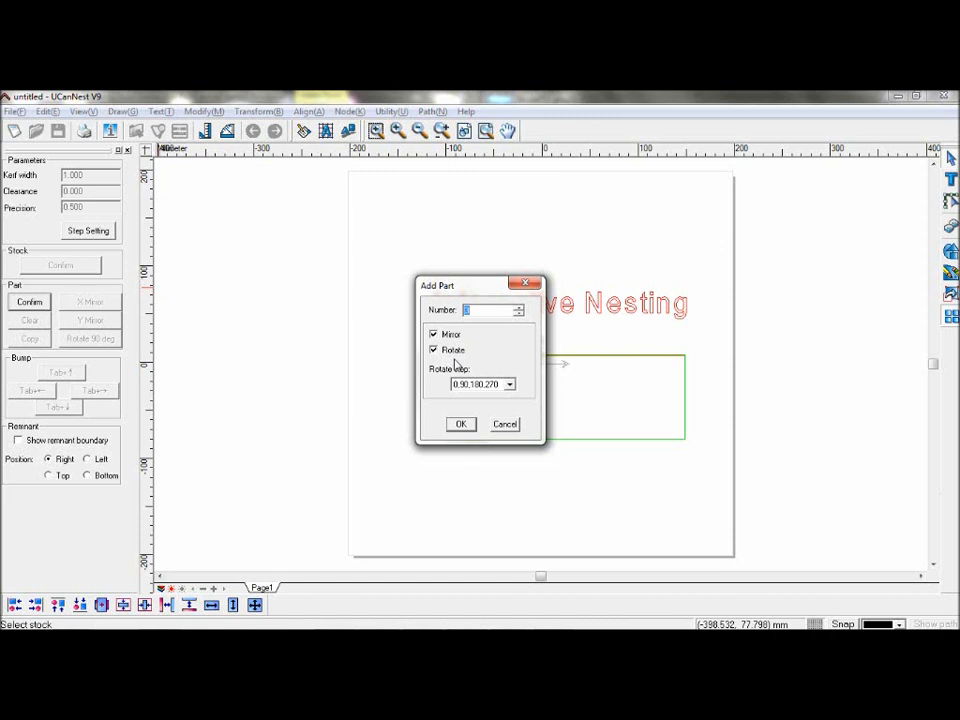
pyautogui.moveTo(470, 358)
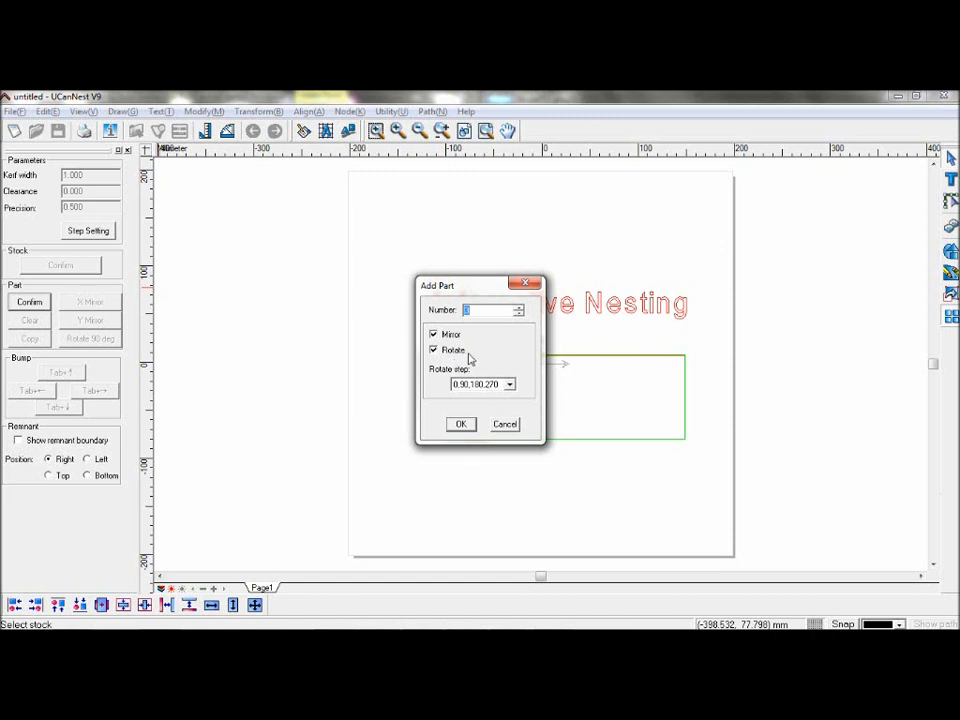
pyautogui.click(510, 384)
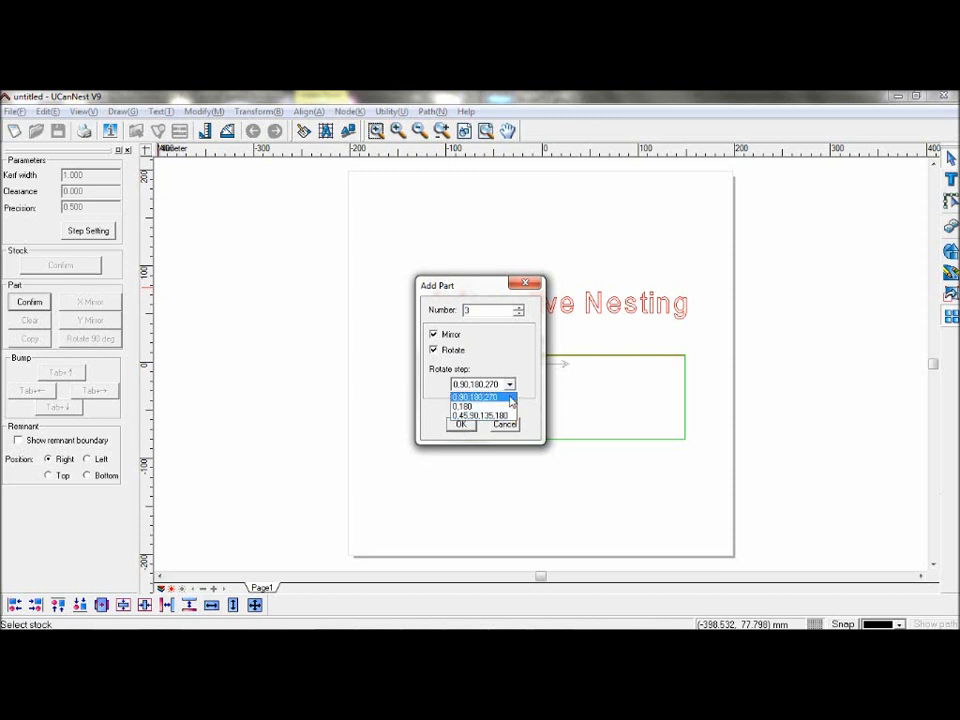
pyautogui.click(476, 384)
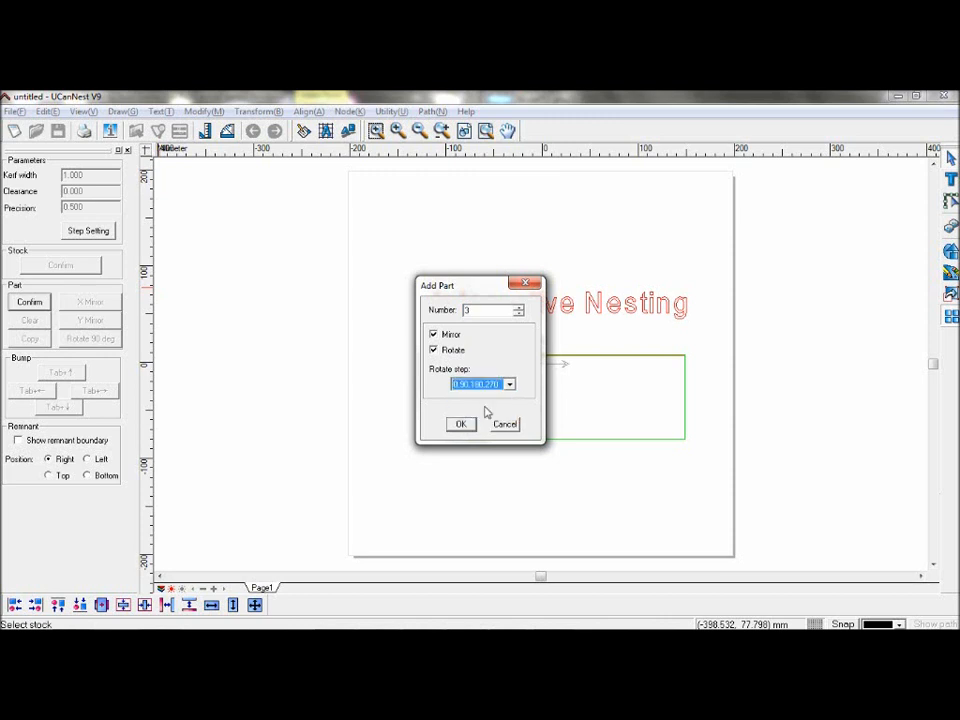
pyautogui.click(460, 424)
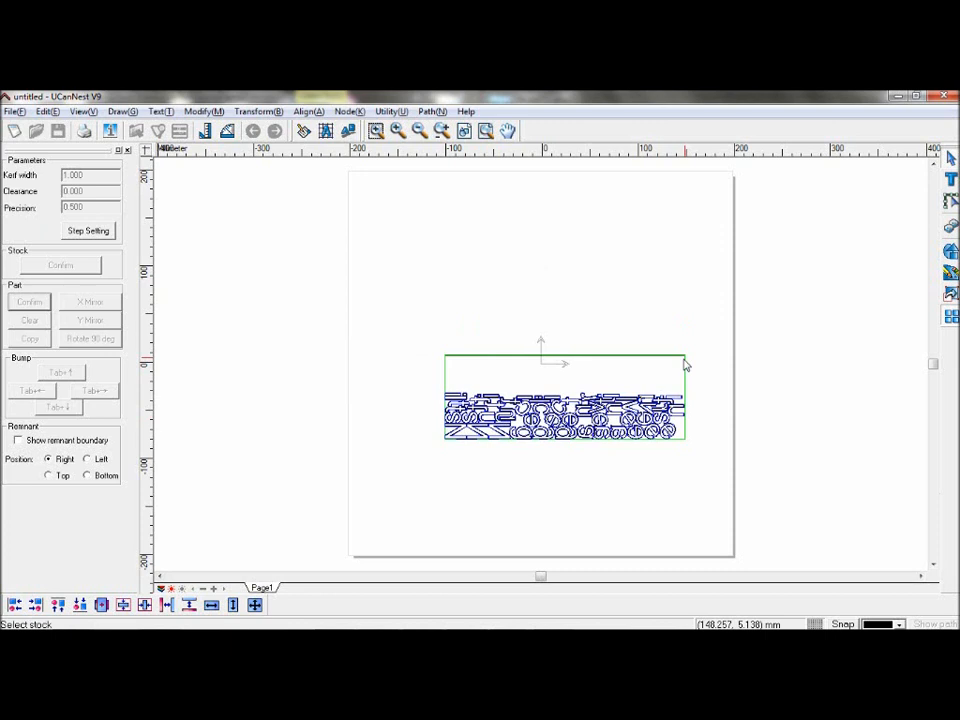
pyautogui.moveTo(670, 382)
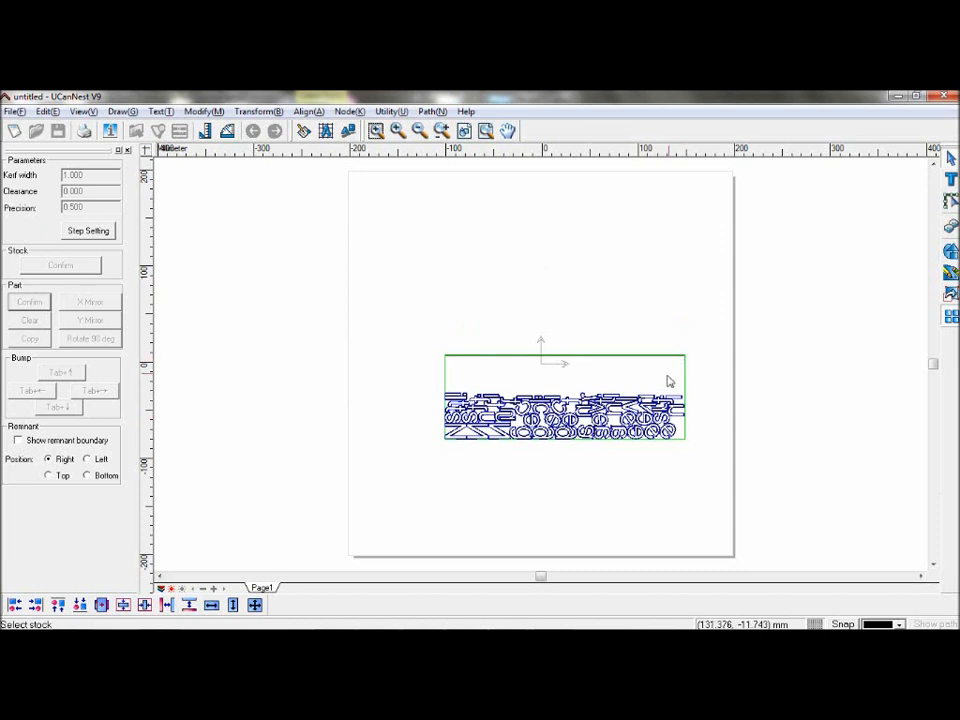
pyautogui.moveTo(724, 344)
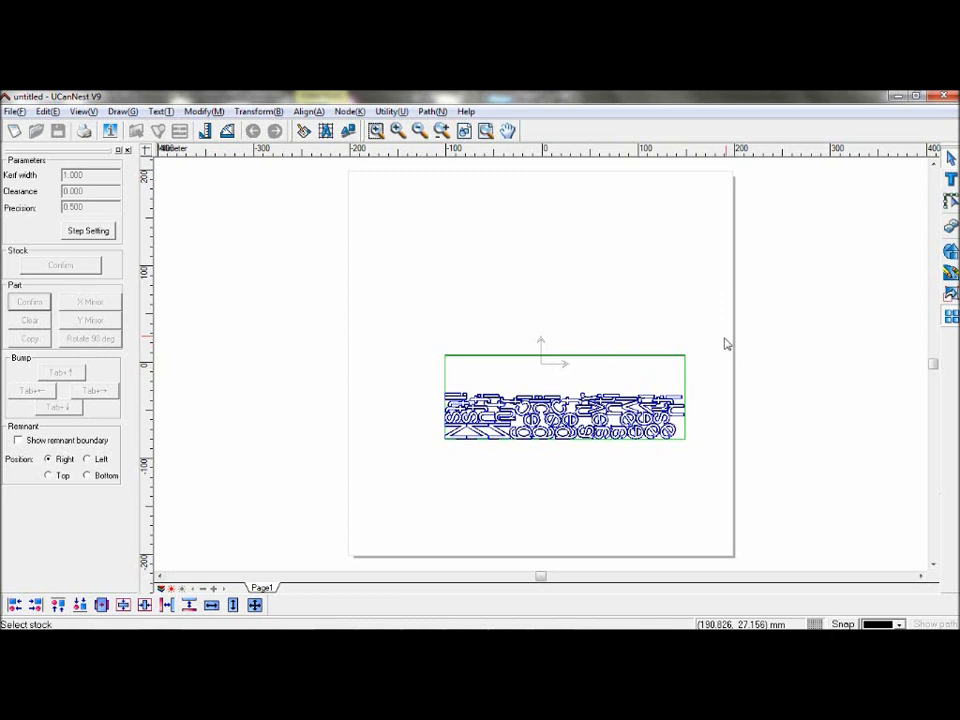
pyautogui.moveTo(584, 388)
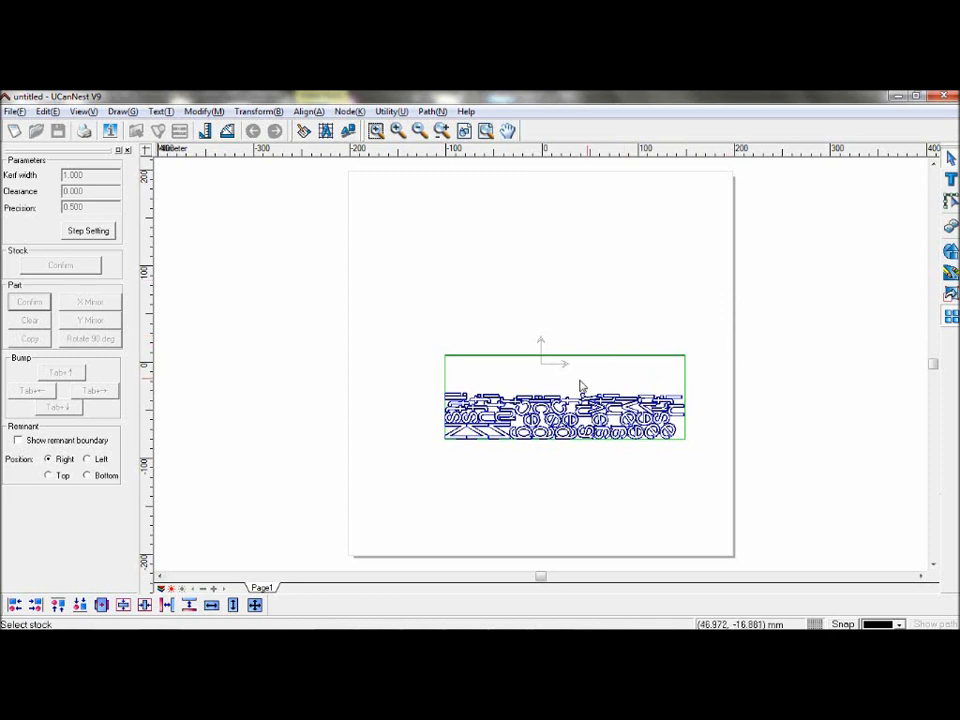
pyautogui.moveTo(570, 396)
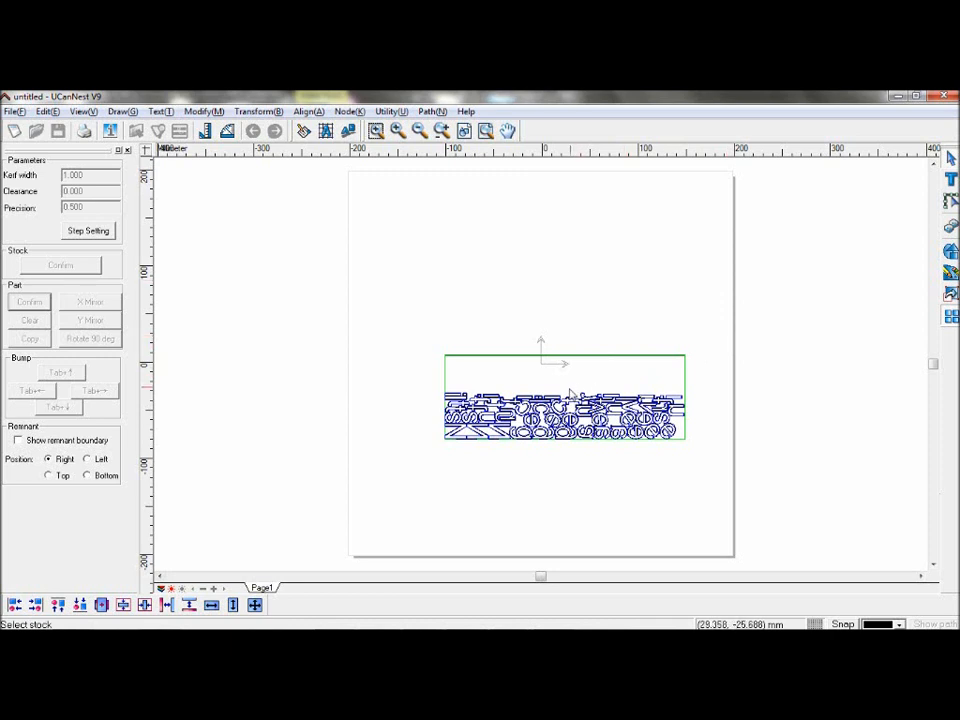
# Zoom in on the characters nested along the bottom of the stock.
pyautogui.click(564, 408)
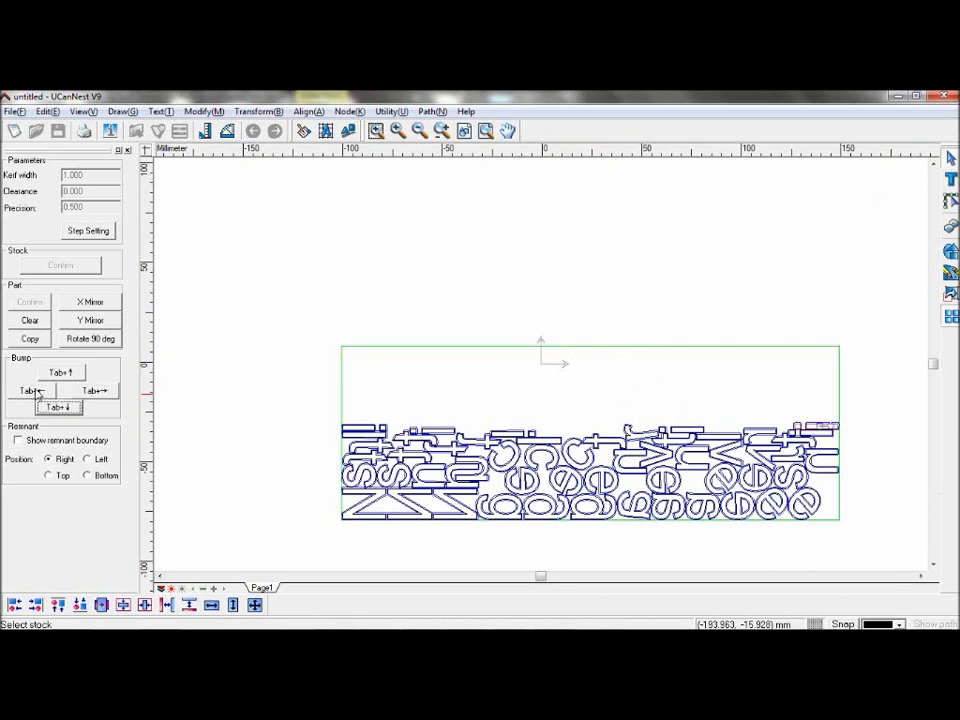
# Bump one character above the nest, mirror it in X and Y and rotate it 90 degrees.
pyautogui.click(30, 390)
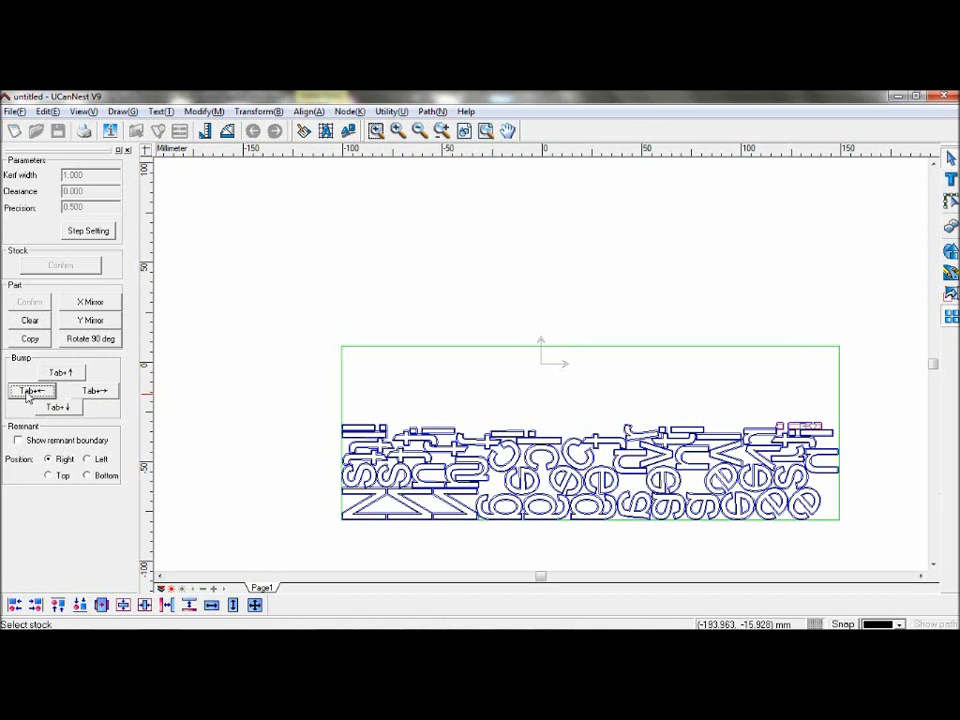
pyautogui.moveTo(72, 384)
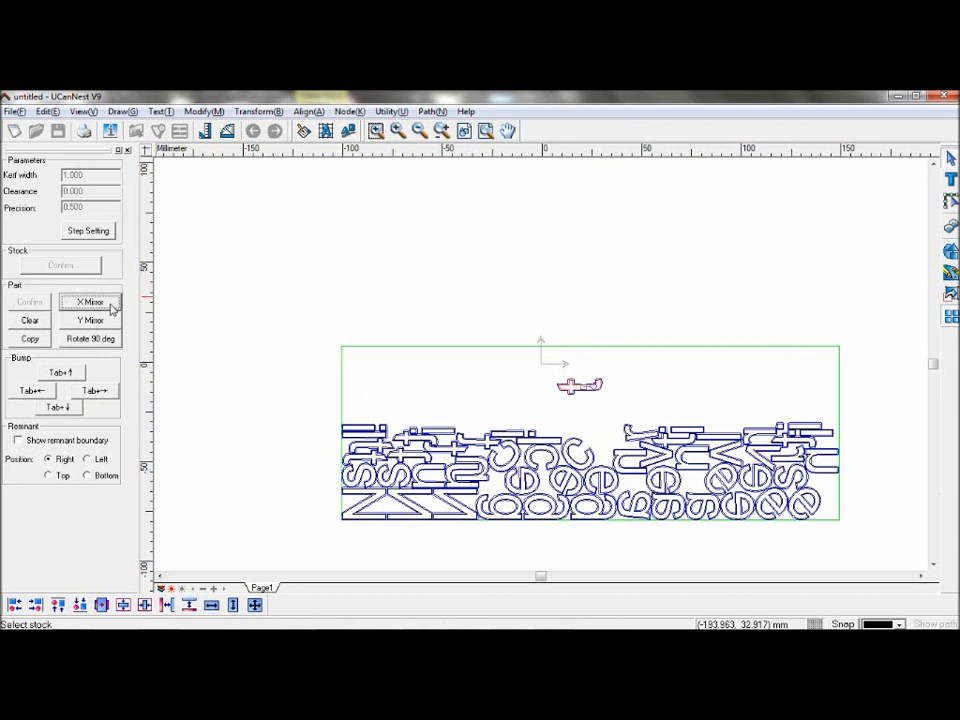
pyautogui.click(92, 320)
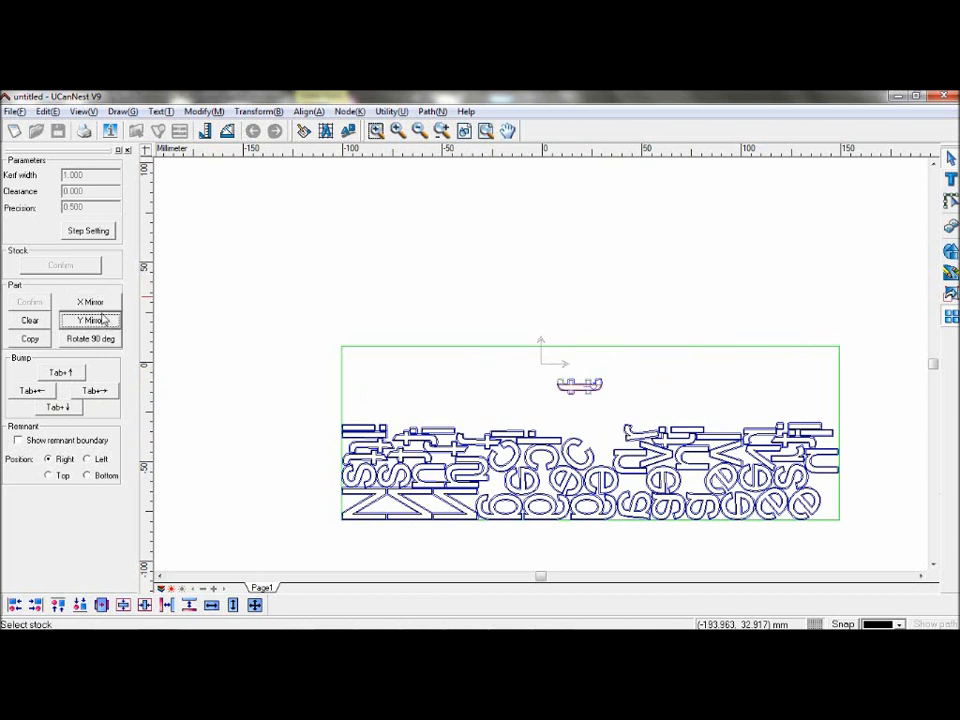
pyautogui.click(90, 302)
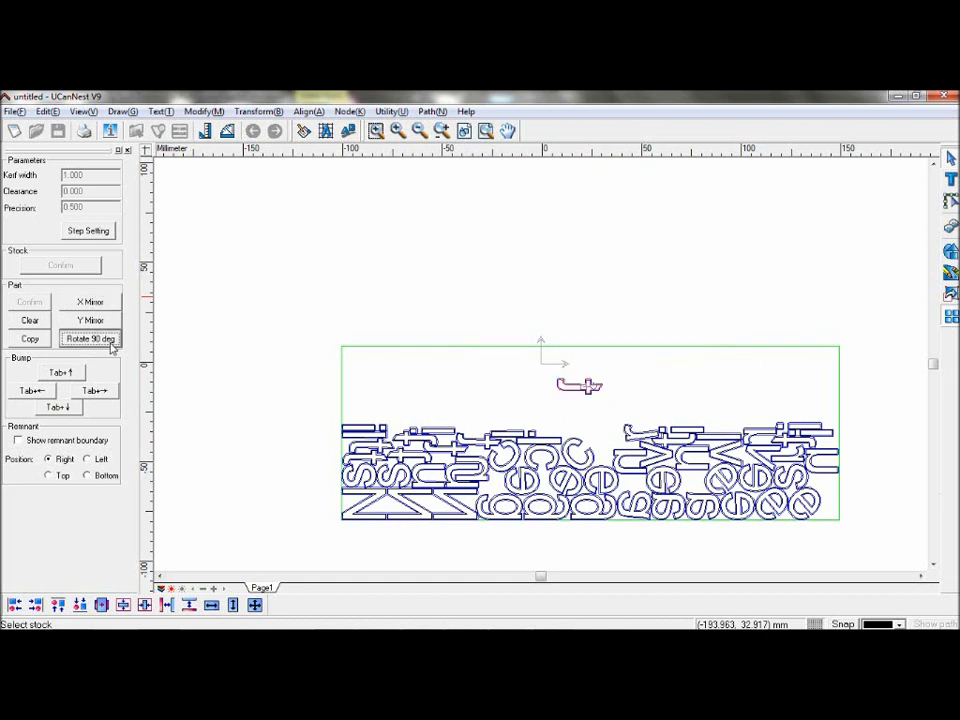
pyautogui.click(90, 338)
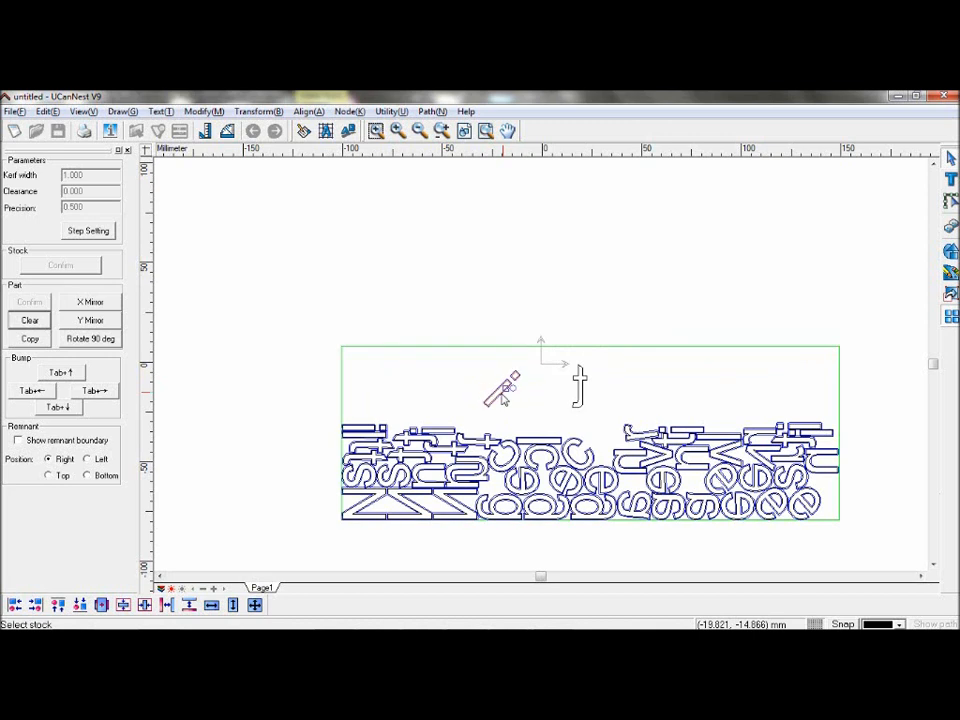
pyautogui.moveTo(182, 348)
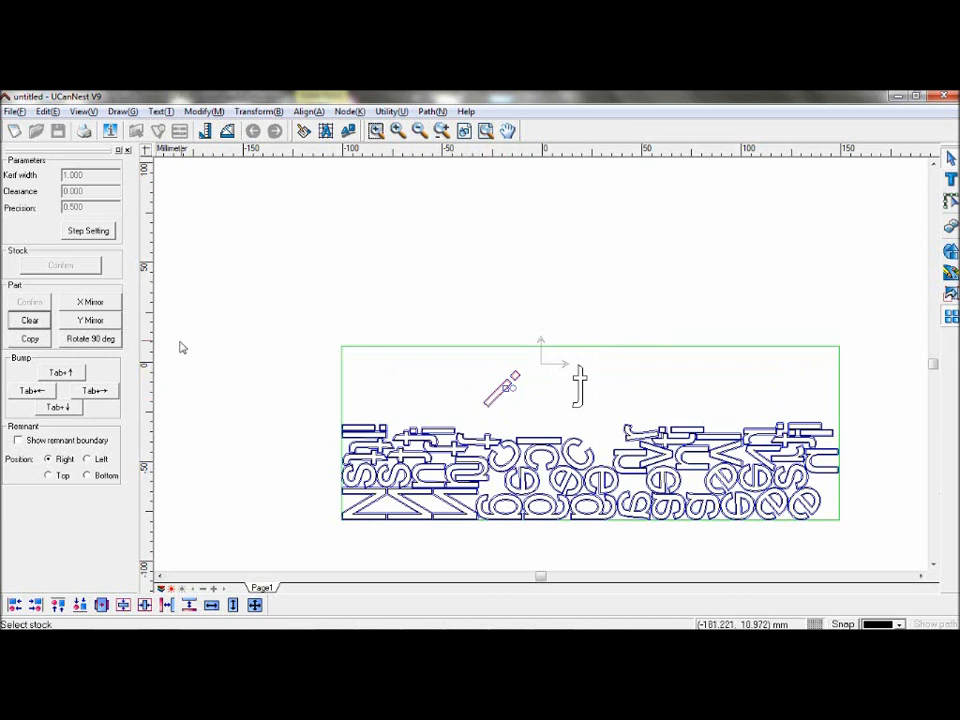
pyautogui.click(88, 232)
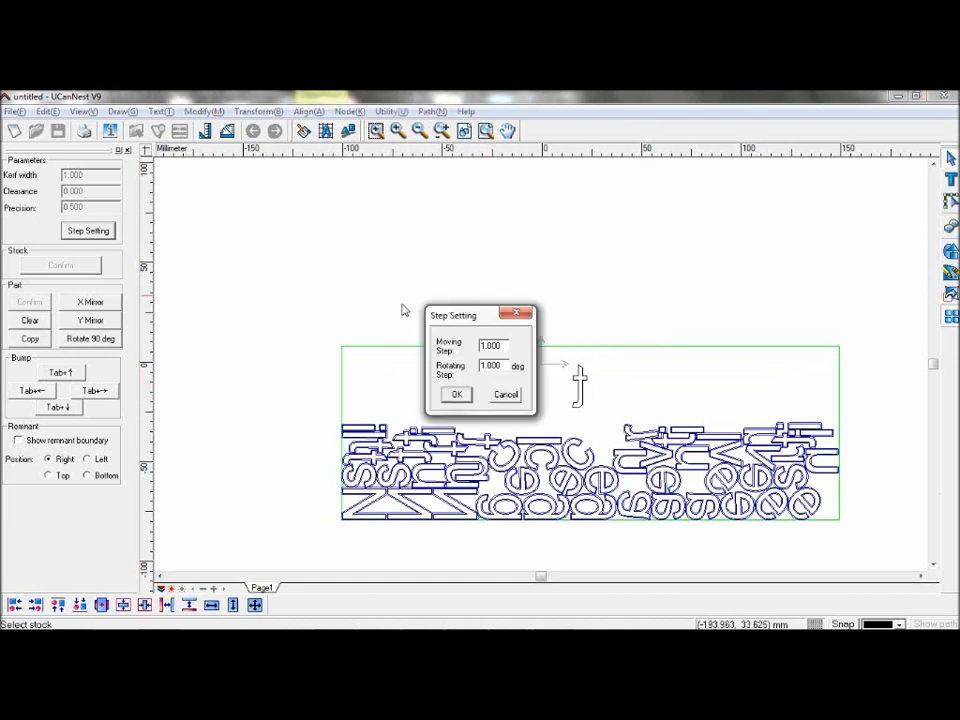
pyautogui.click(456, 394)
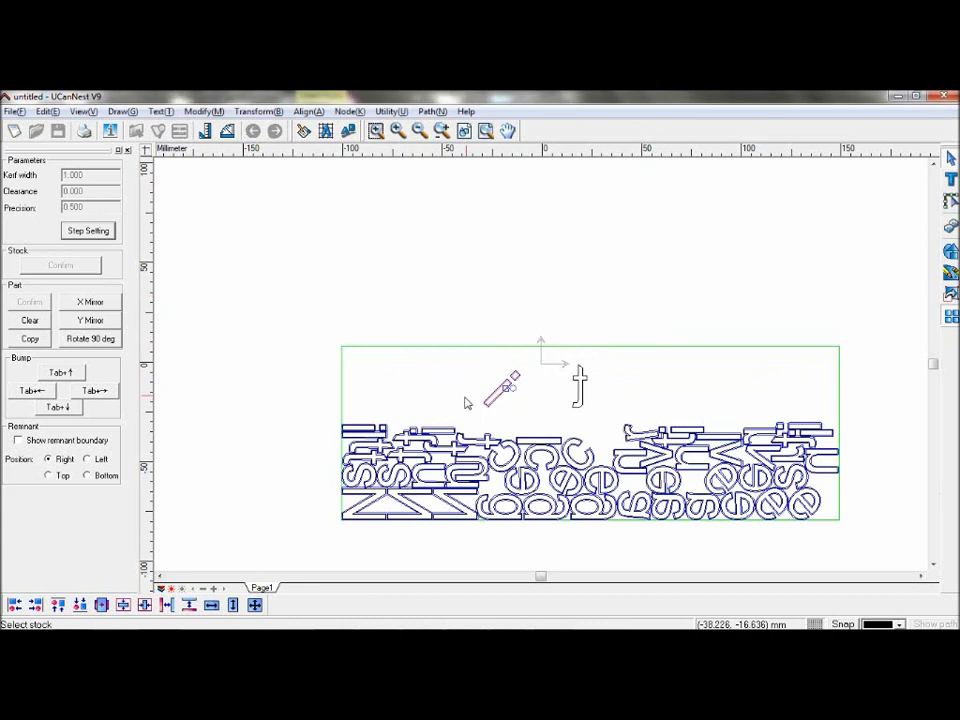
pyautogui.moveTo(478, 404)
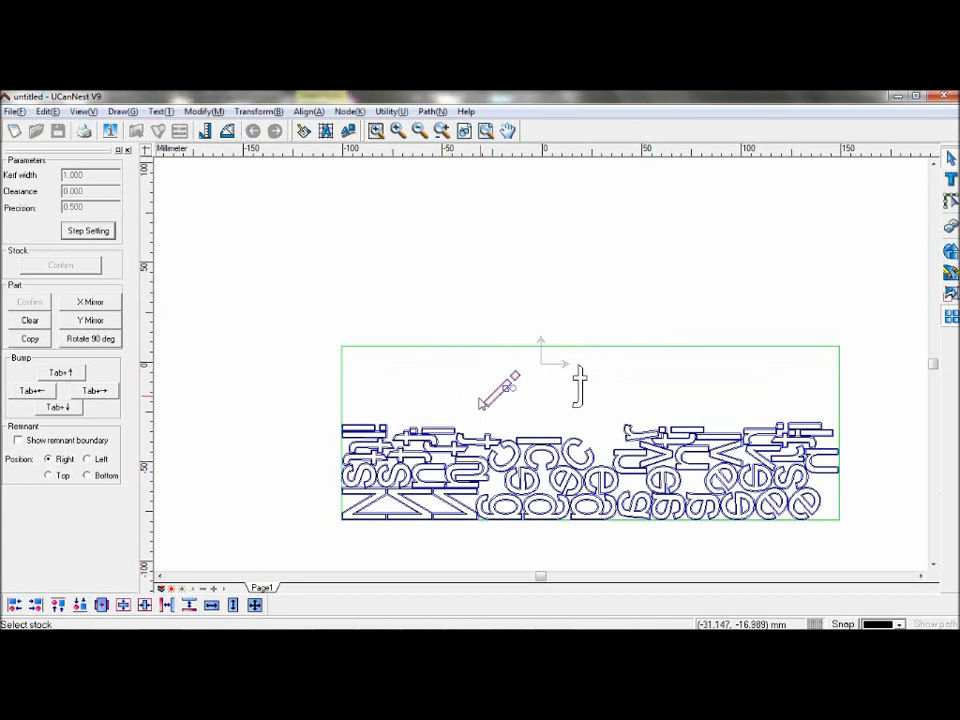
pyautogui.moveTo(584, 428)
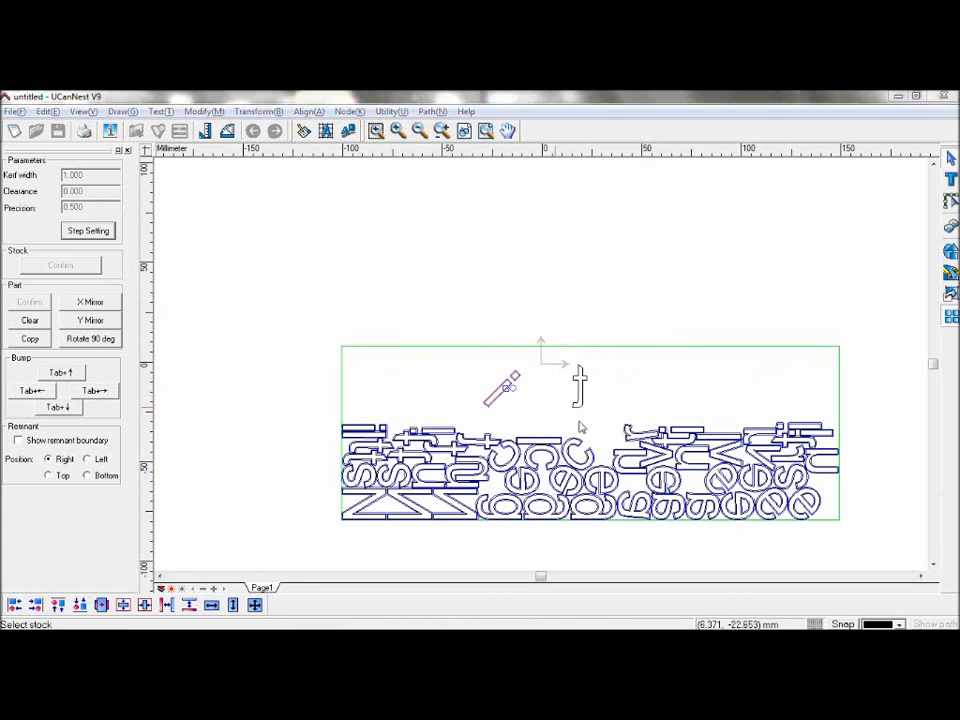
# Drag characters by hand into a second row in the stock's upper area.
pyautogui.moveTo(608, 404); pyautogui.dragTo(828, 530)
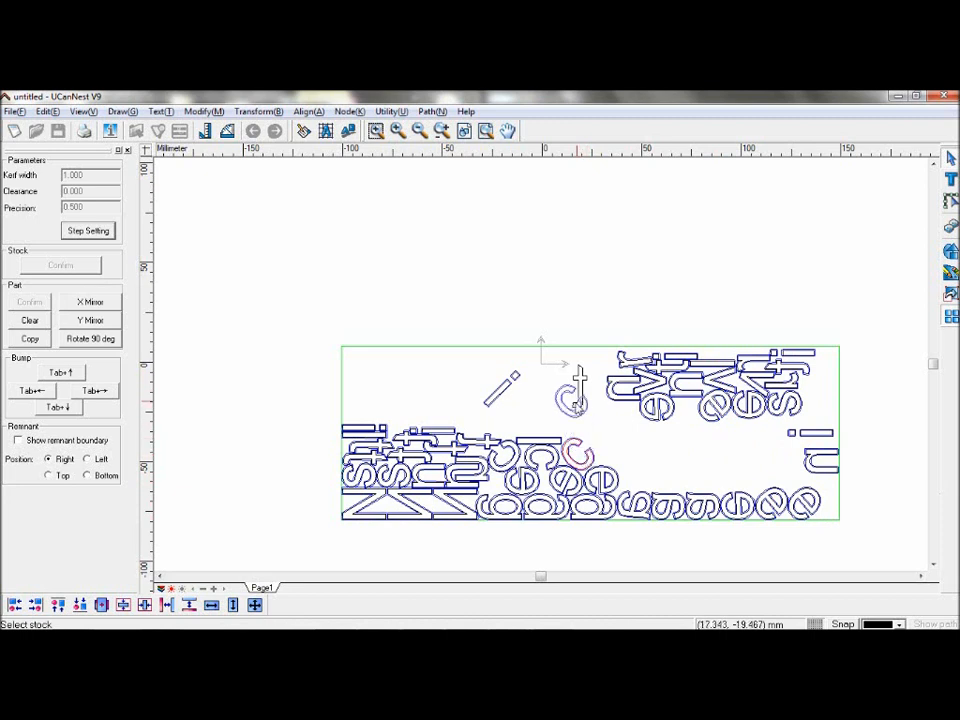
pyautogui.click(584, 428)
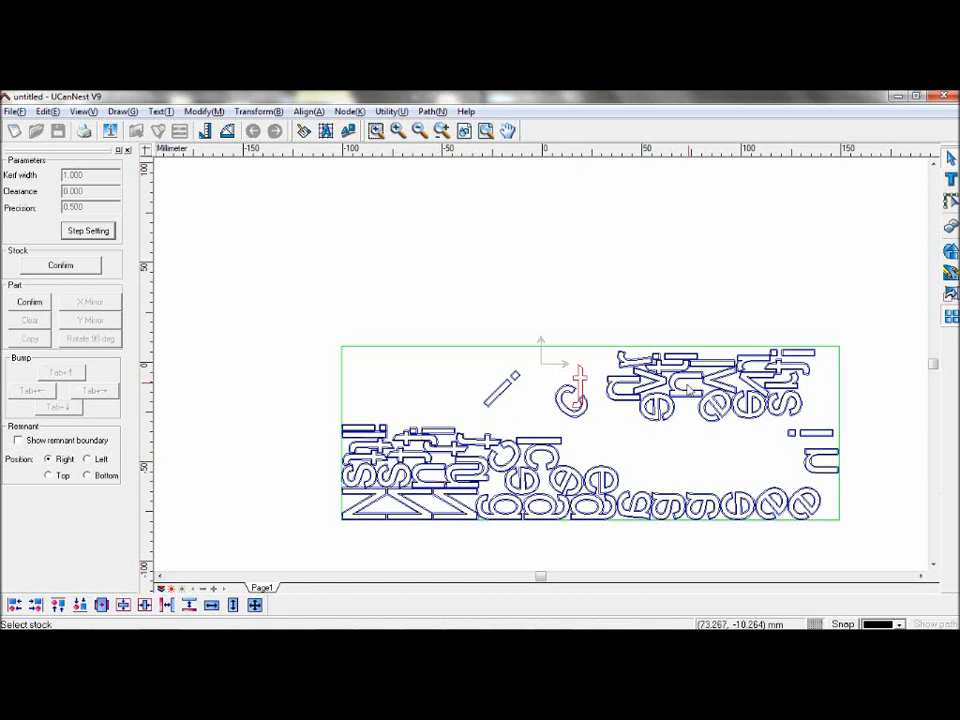
pyautogui.moveTo(72, 298)
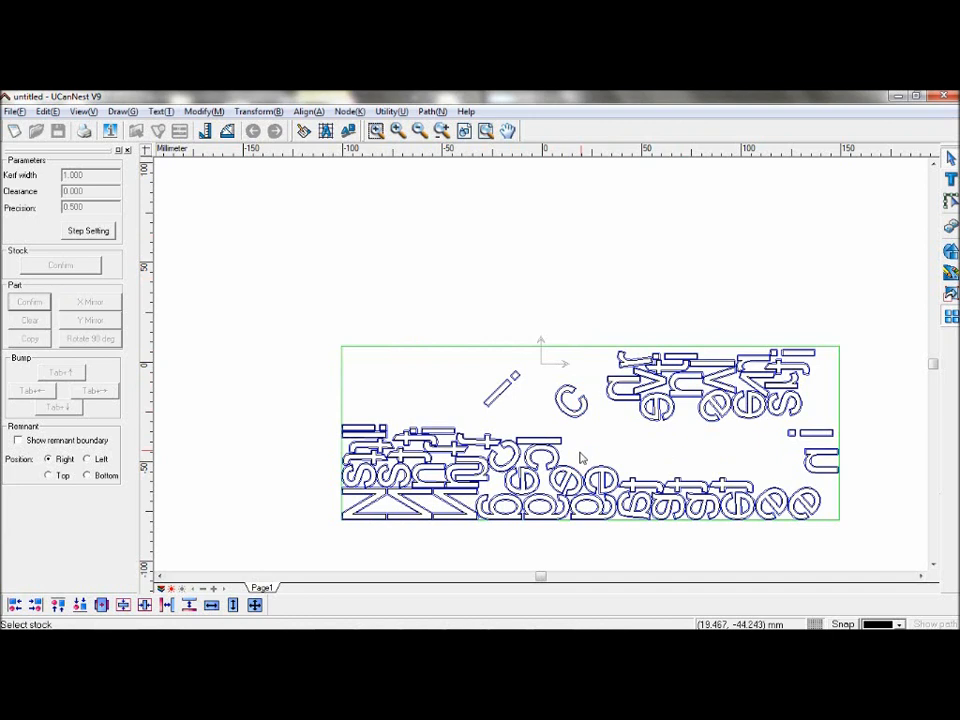
pyautogui.moveTo(576, 456)
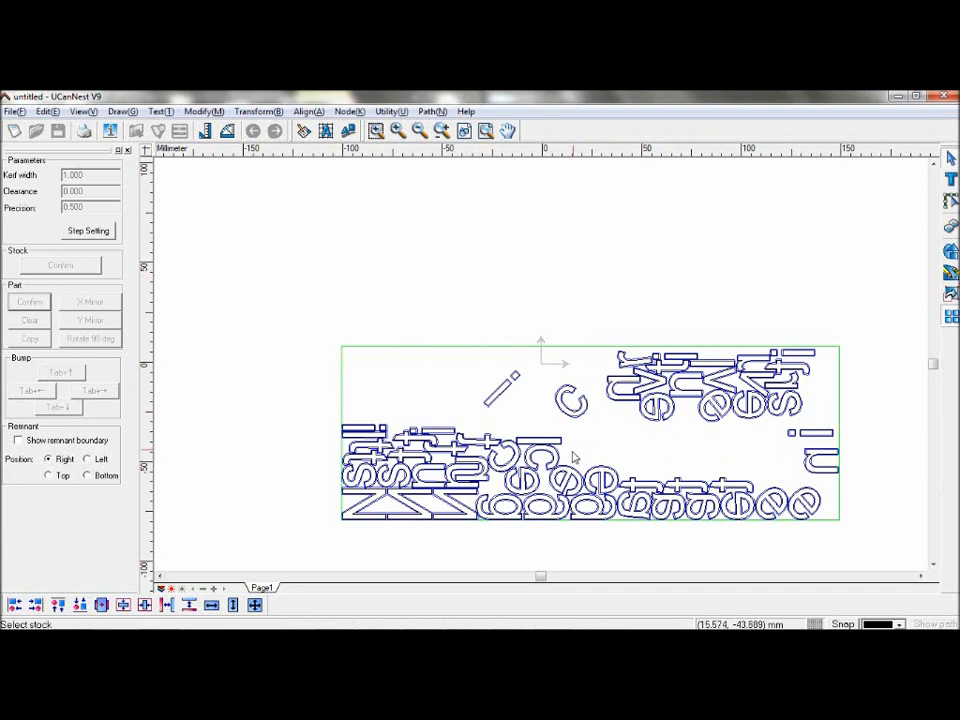